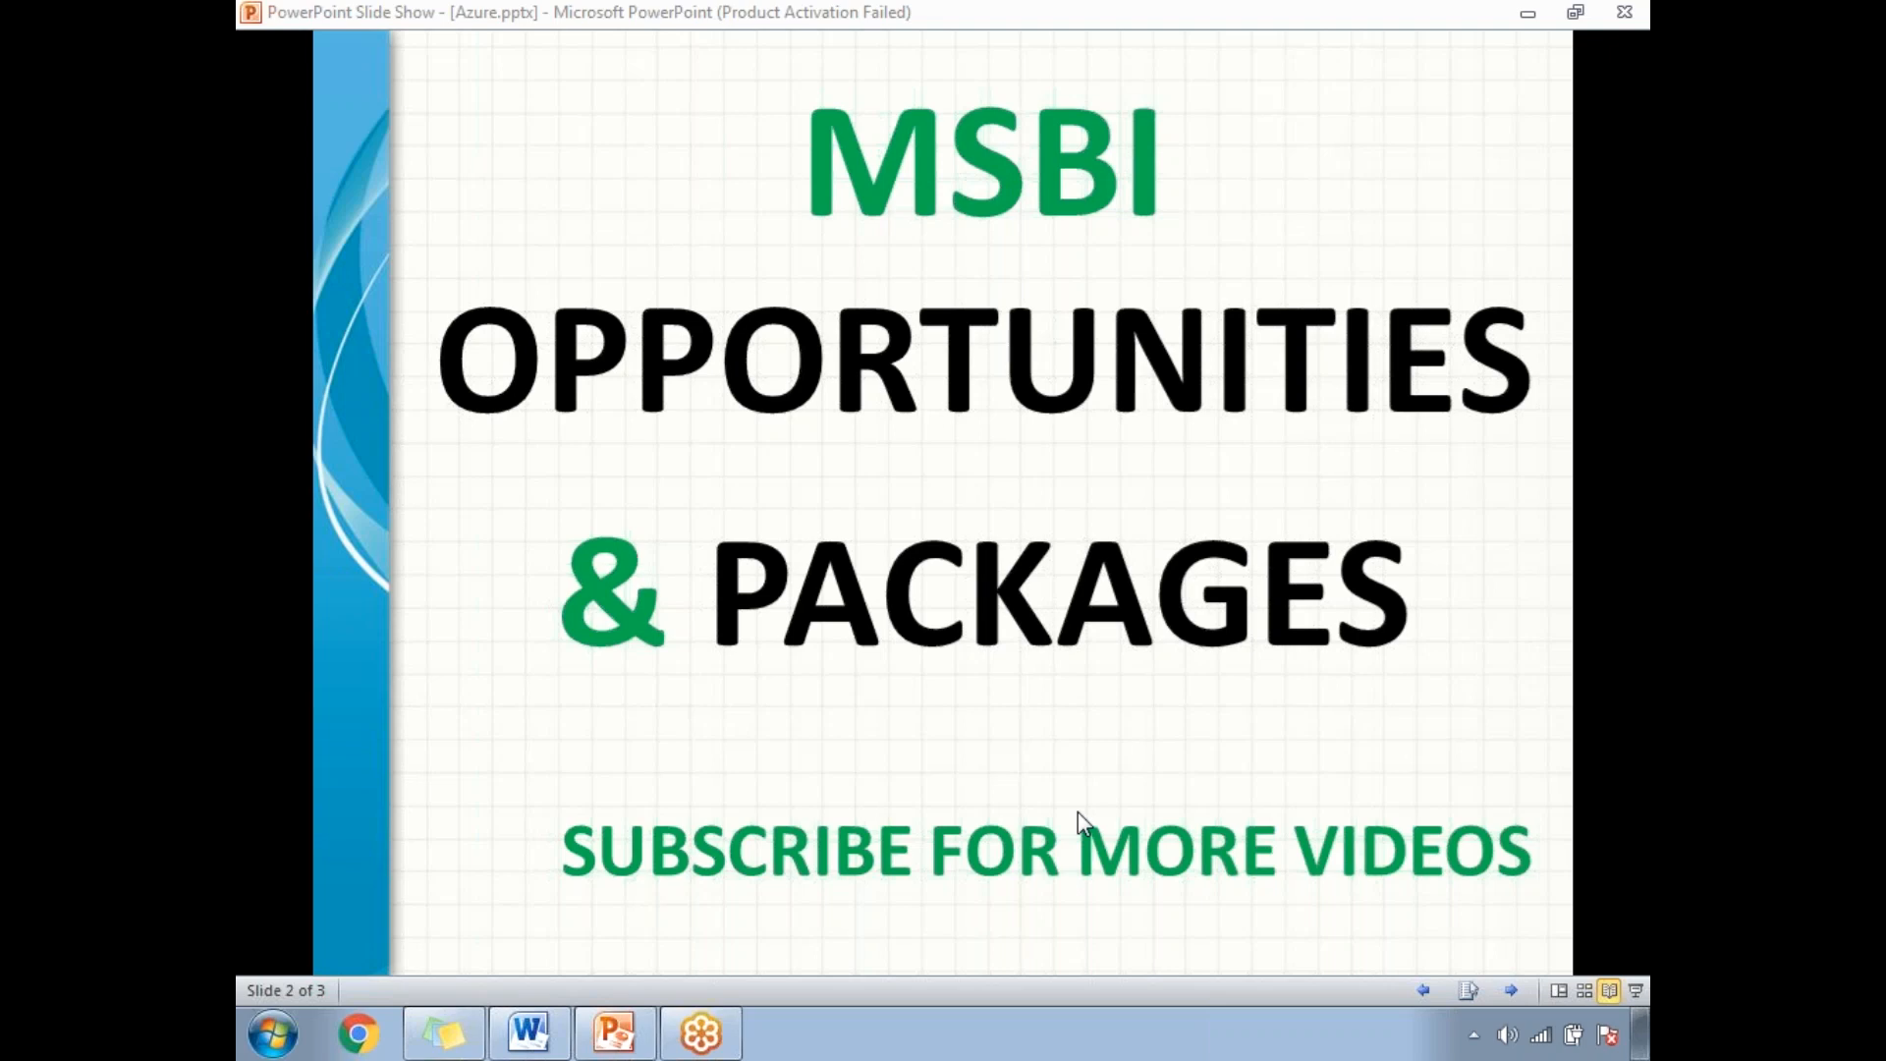
{"action": "mouse_move", "coordinate": [902, 637]}
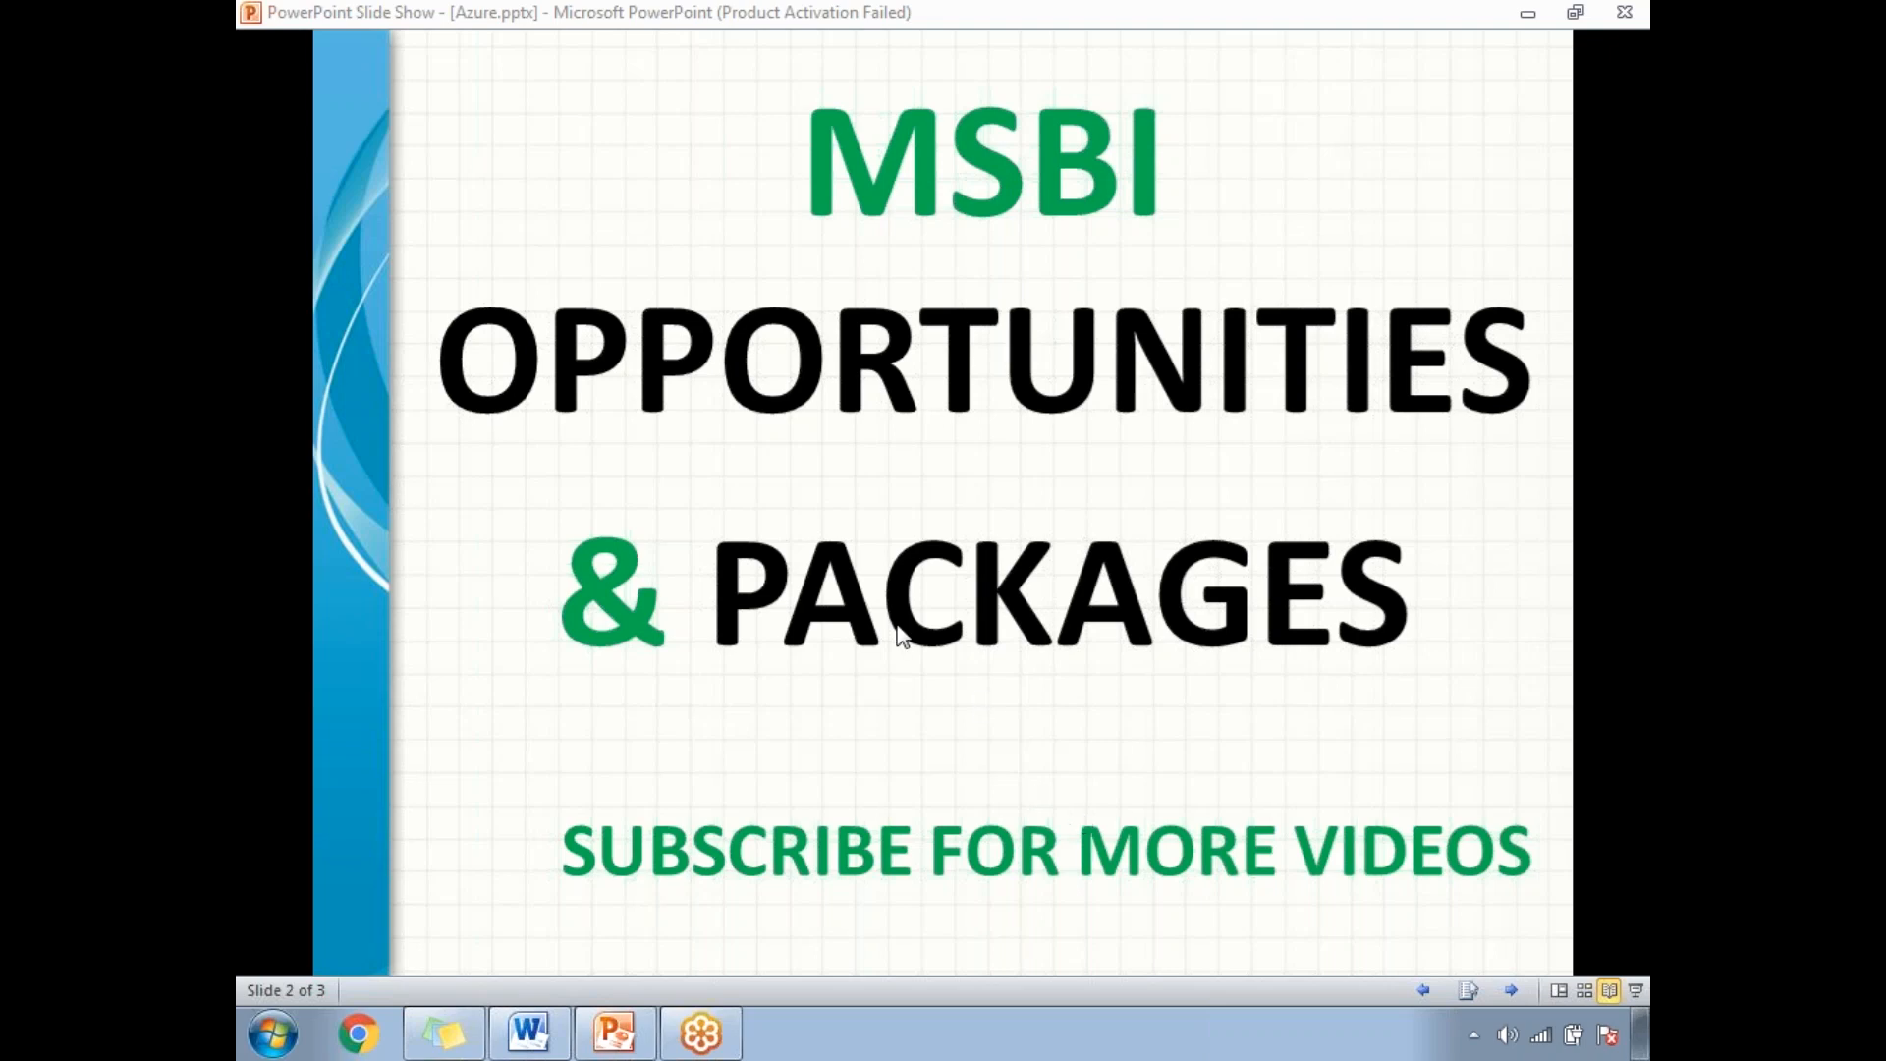
{"action": "mouse_move", "coordinate": [526, 1031]}
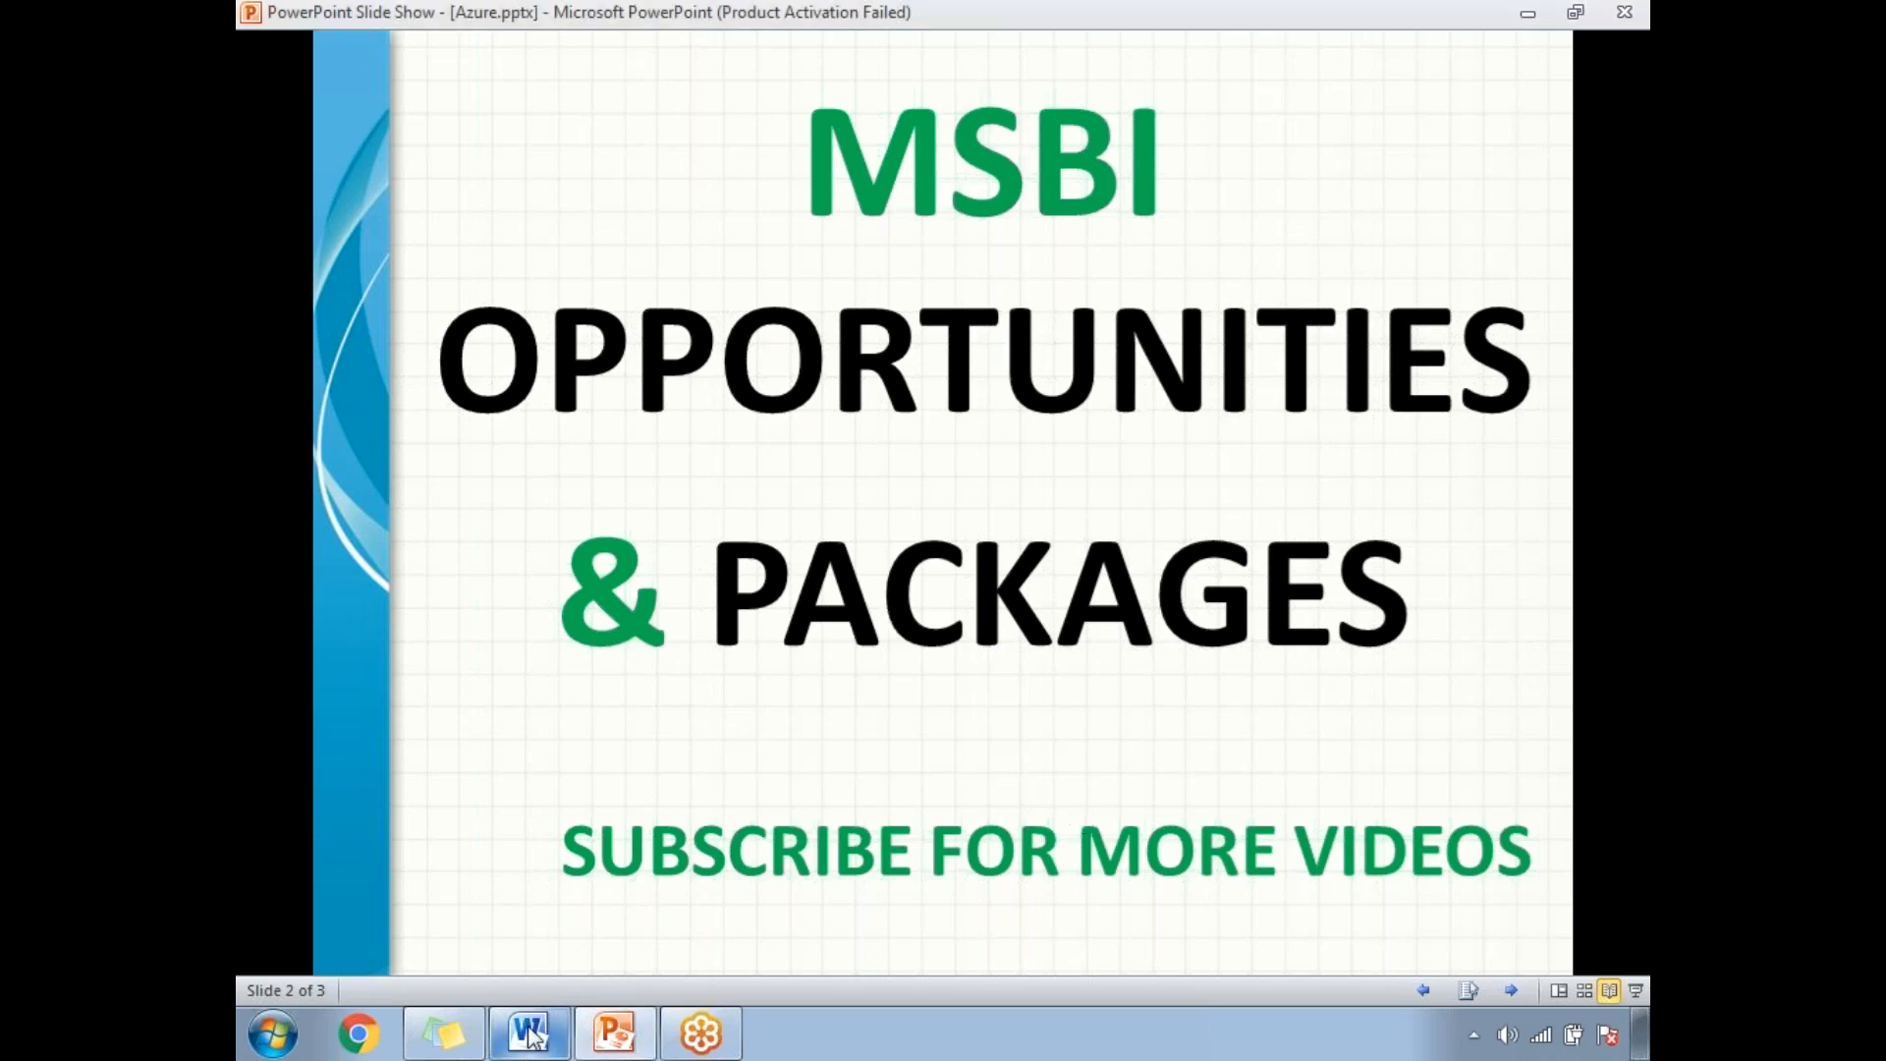
Annotate list item b, ETL + Reporting Developer, with '(SSIS, SSRS)' after the role name.
{"action": "left_click", "coordinate": [527, 1031]}
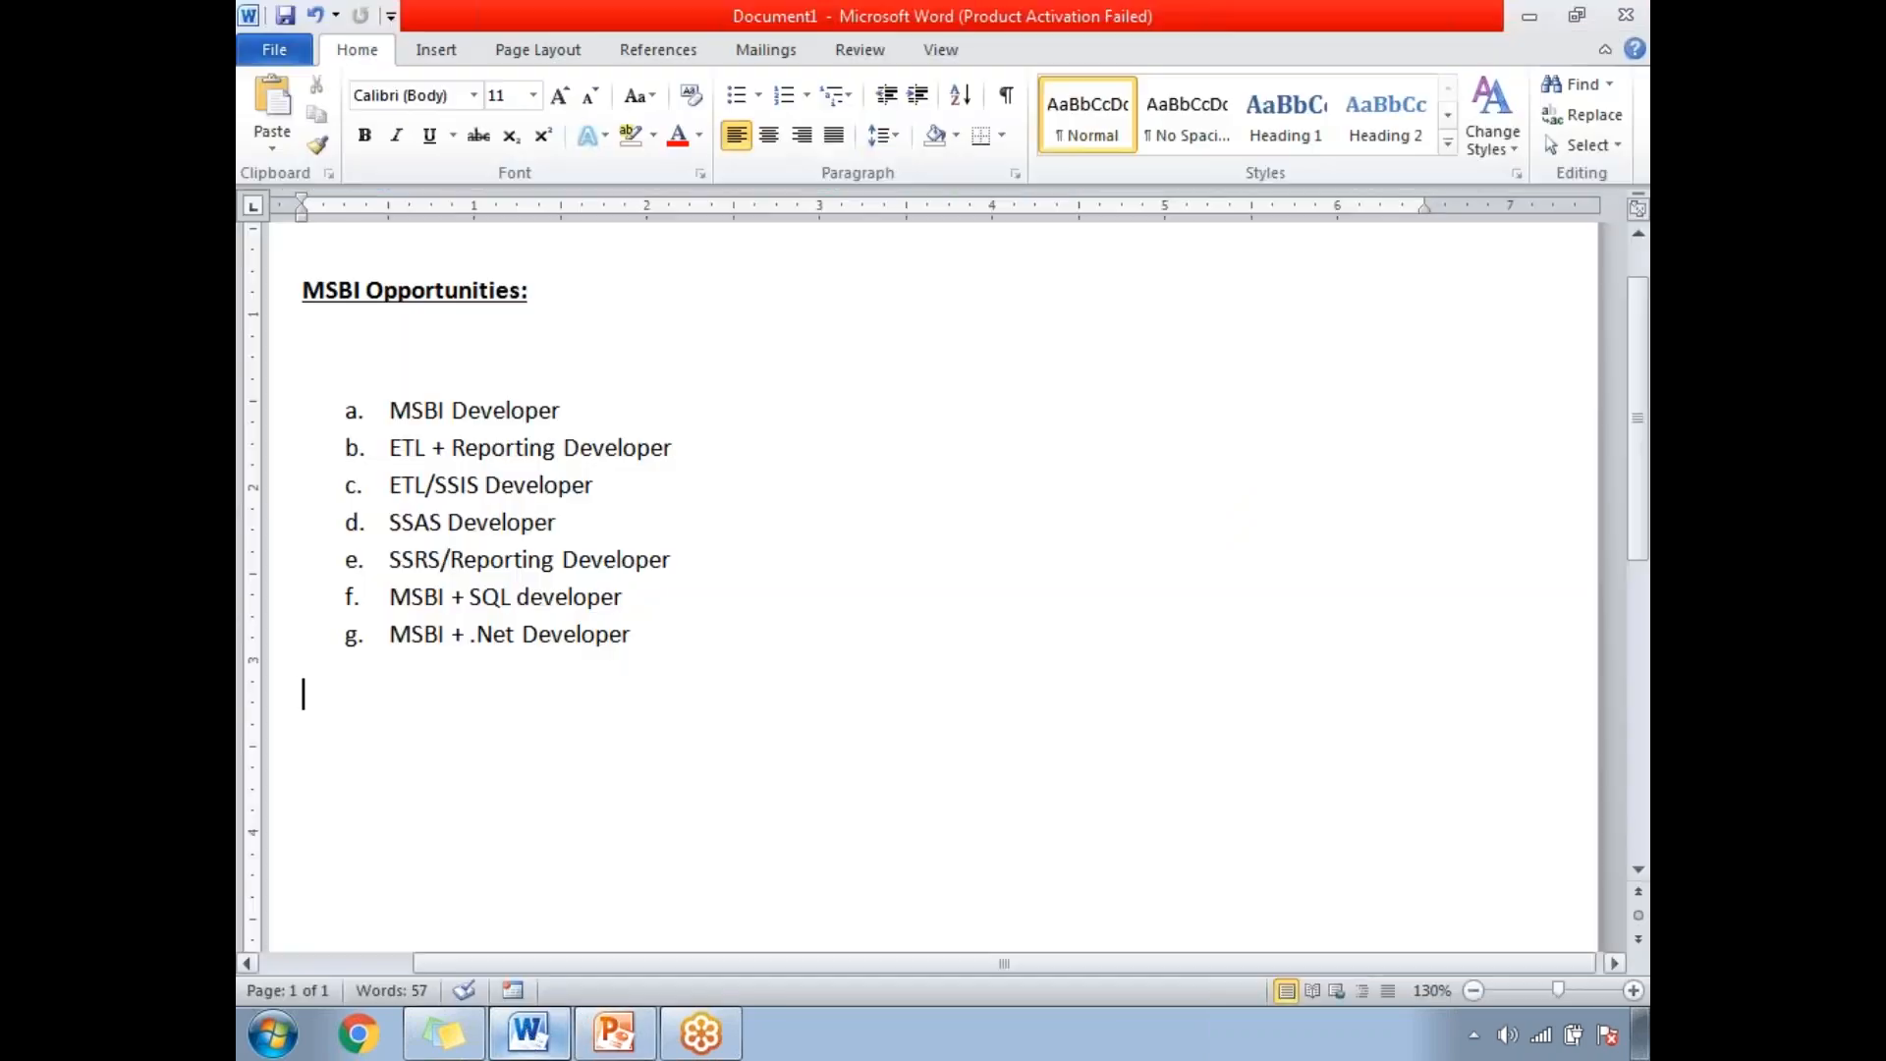
{"action": "left_click", "coordinate": [674, 559]}
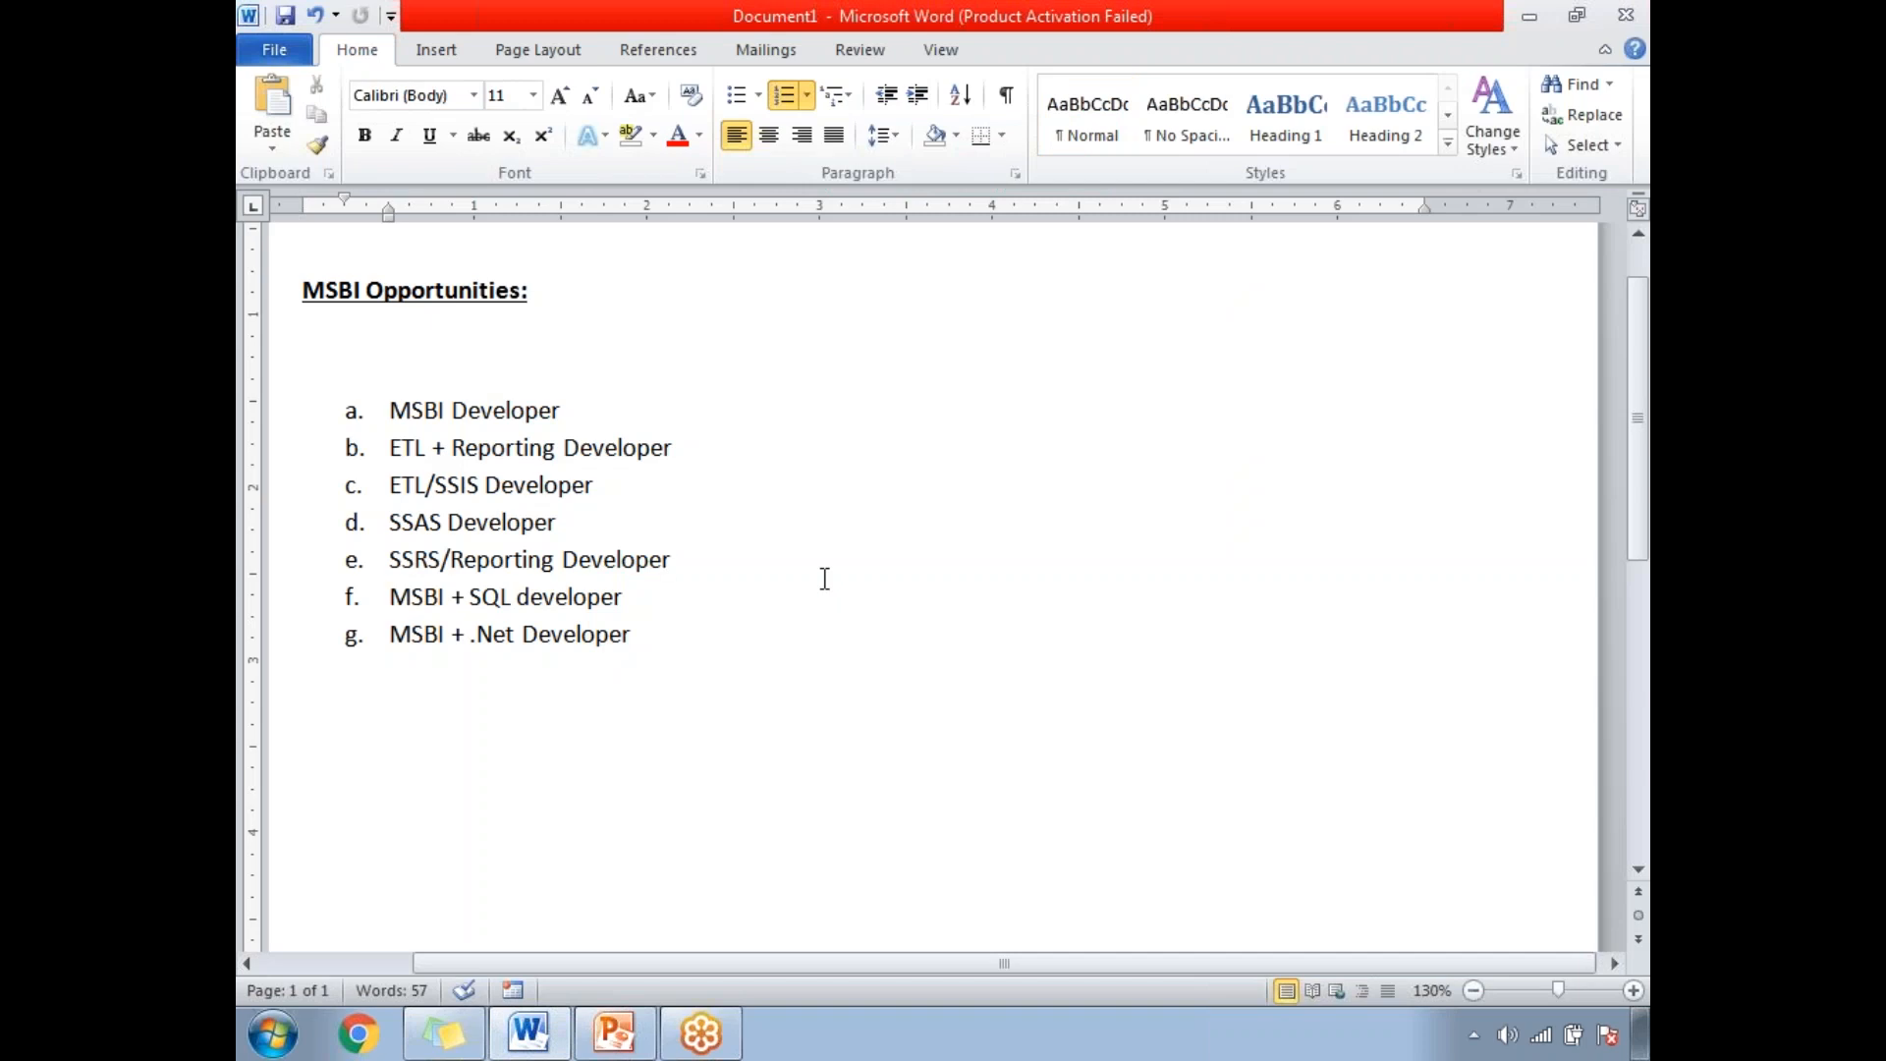
{"action": "left_click", "coordinate": [672, 560]}
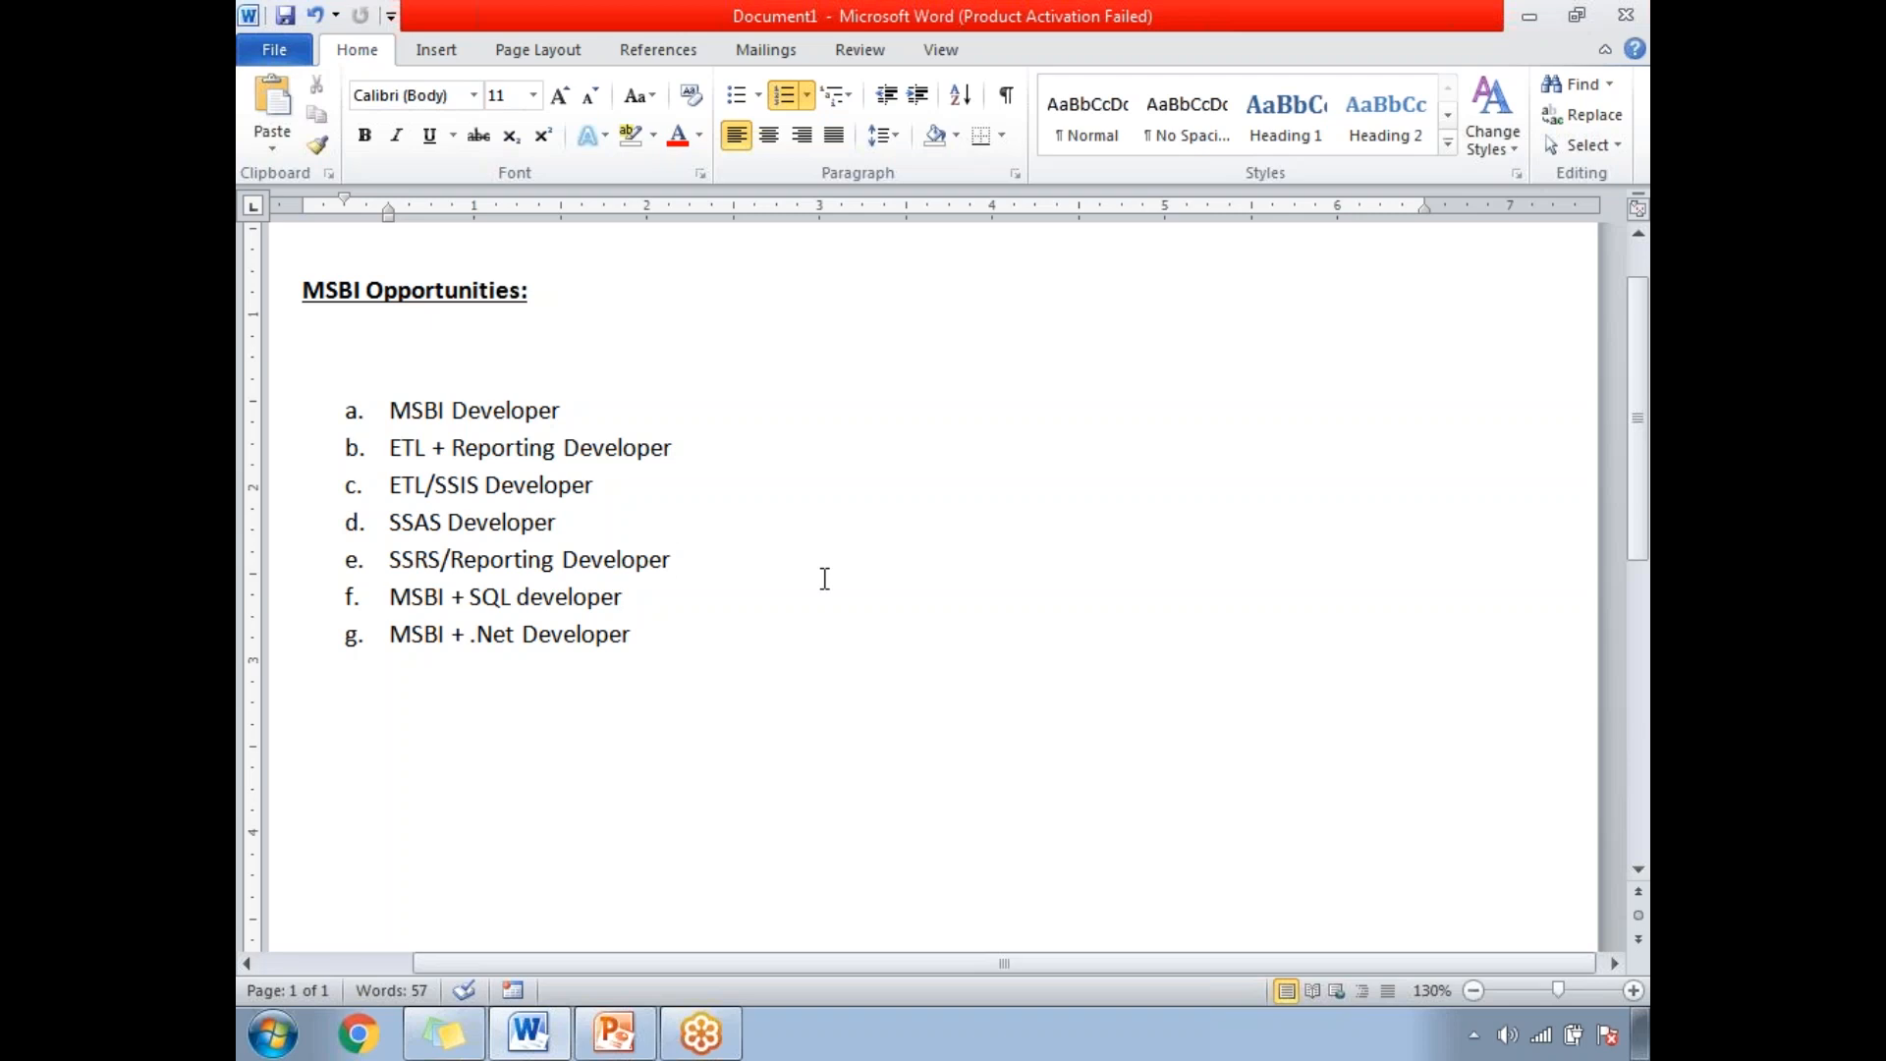
{"action": "mouse_move", "coordinate": [753, 487]}
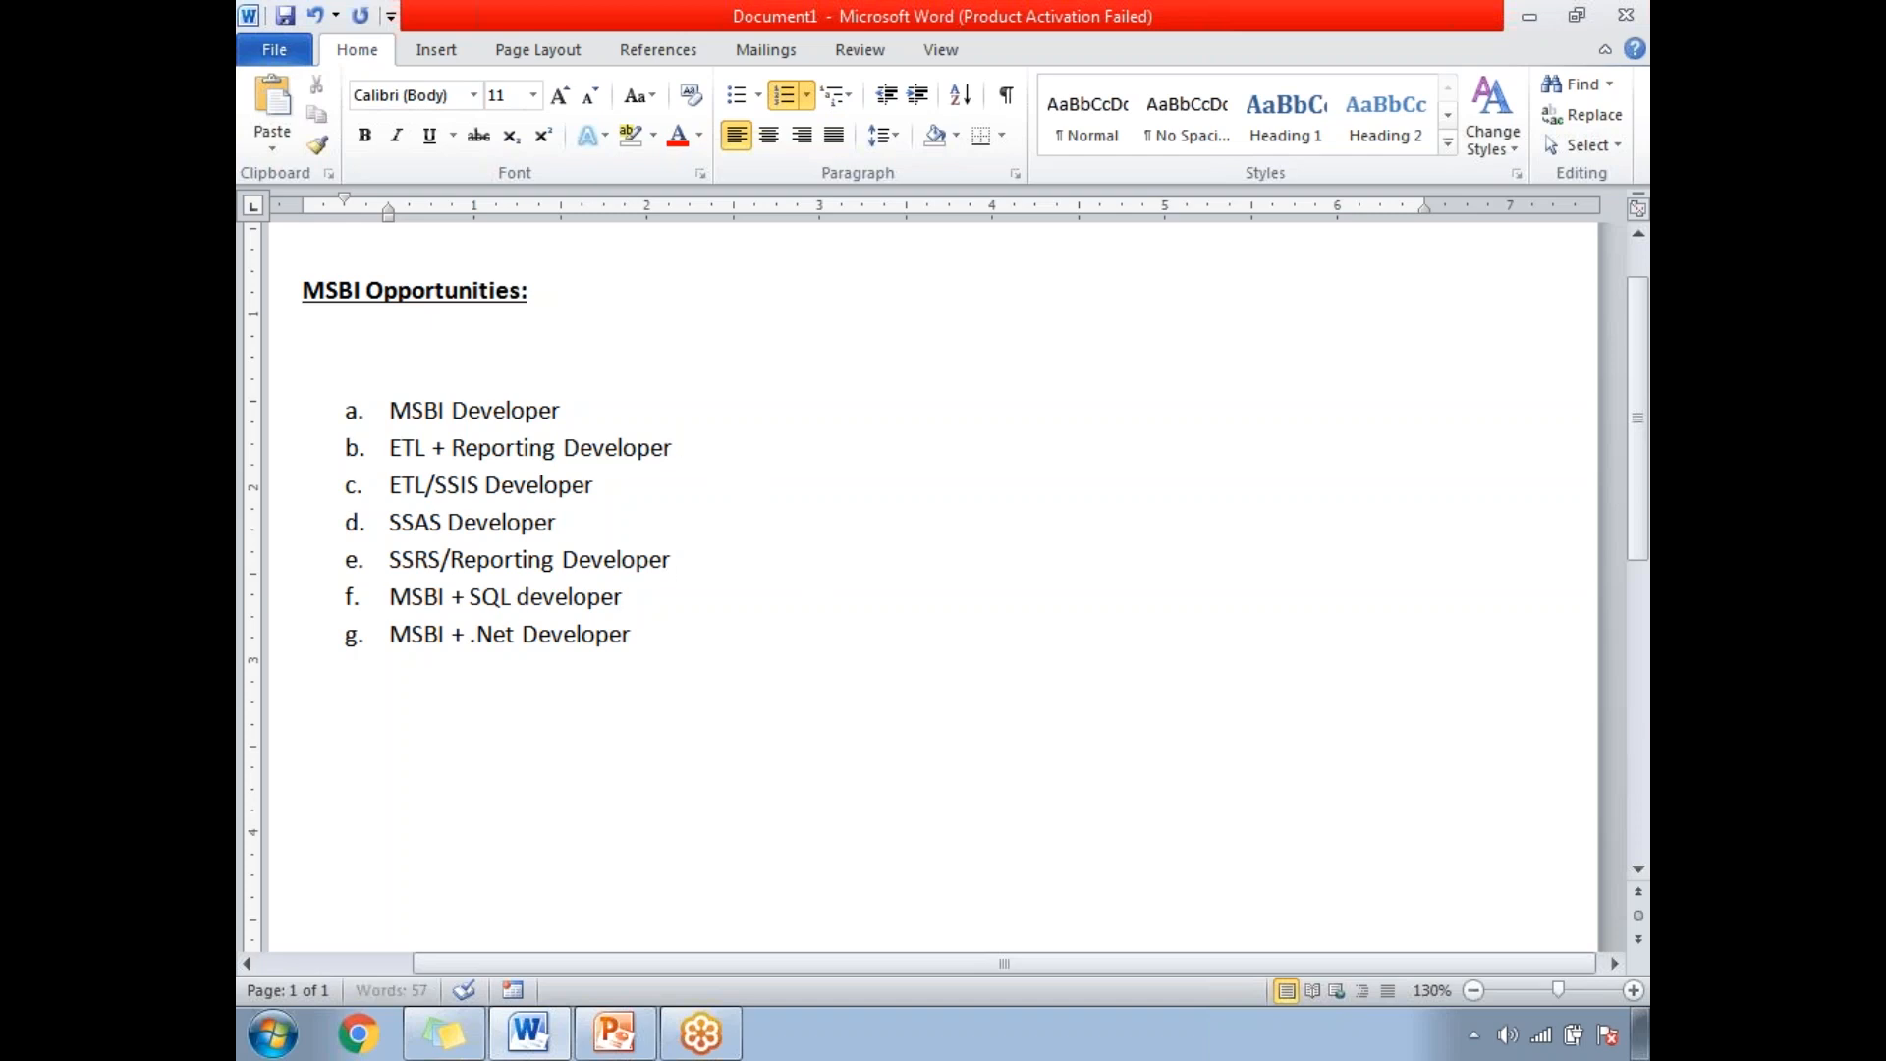
{"action": "type", "text": "(SSIS"}
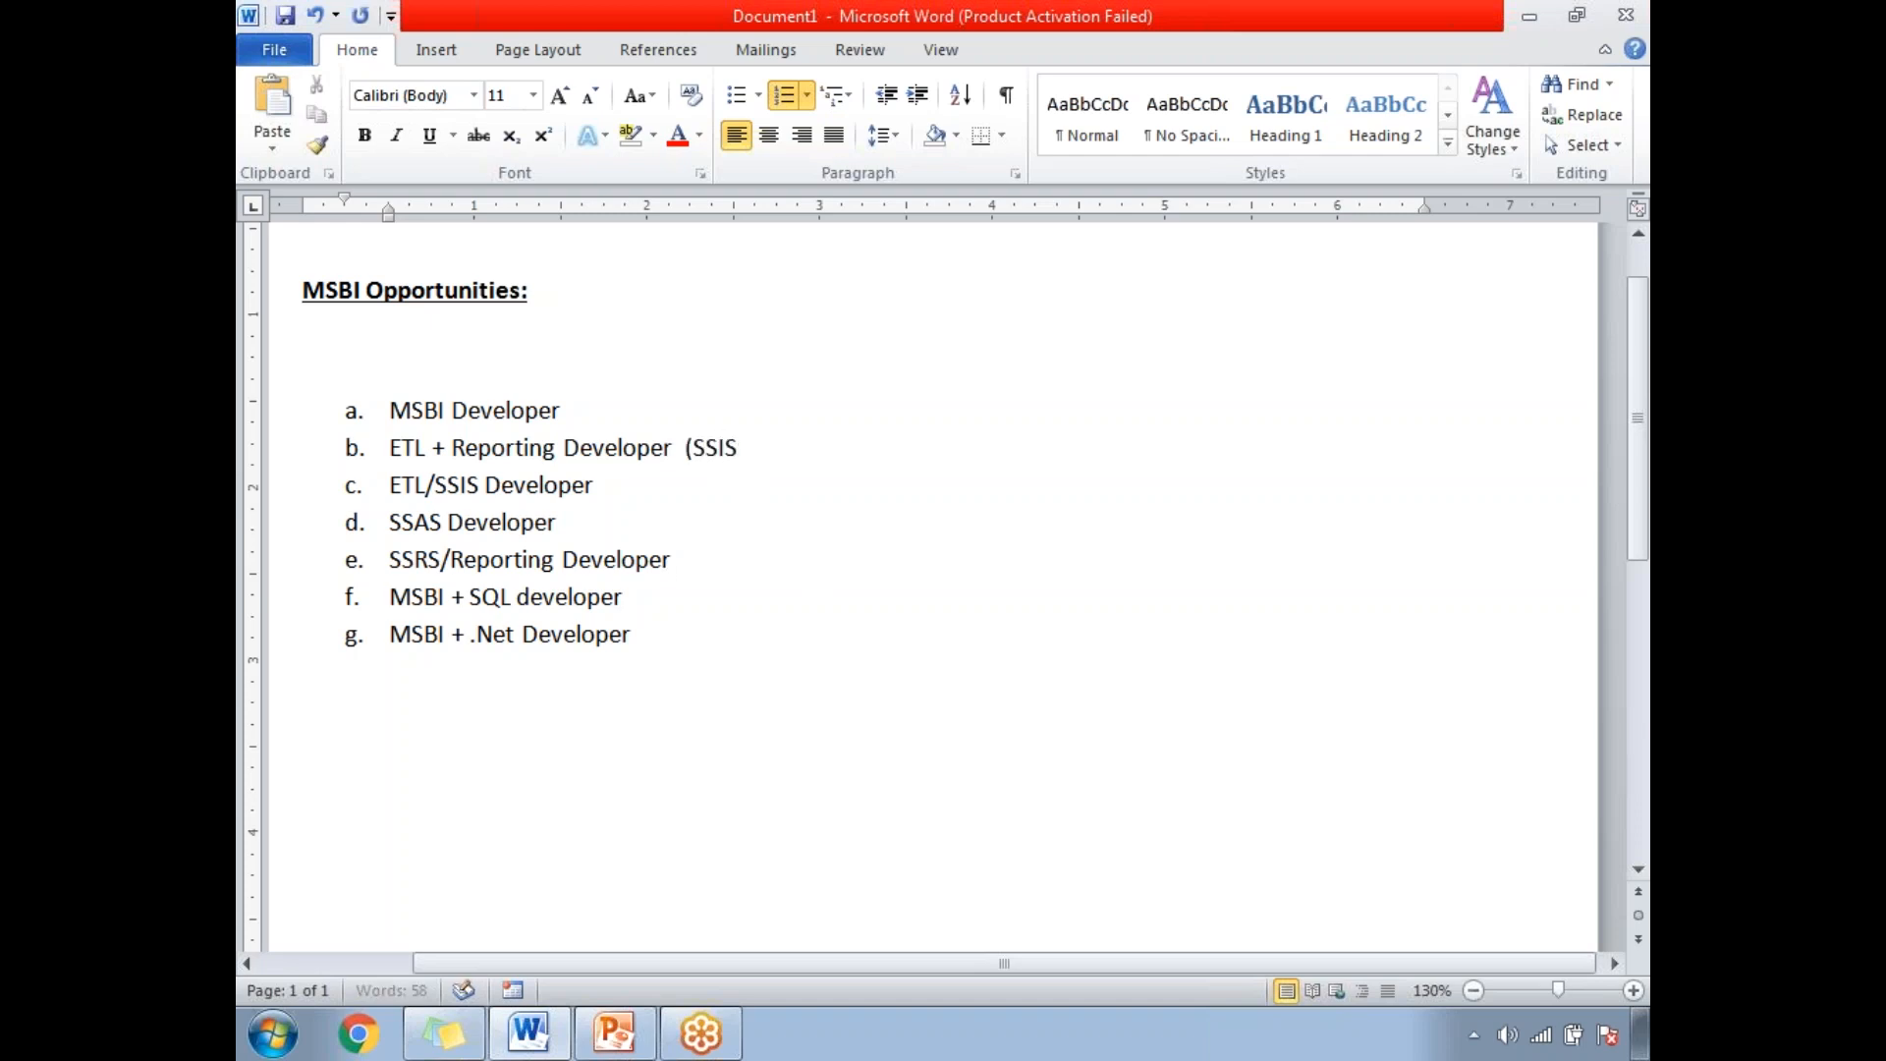
{"action": "type", "text": ", SSRS"}
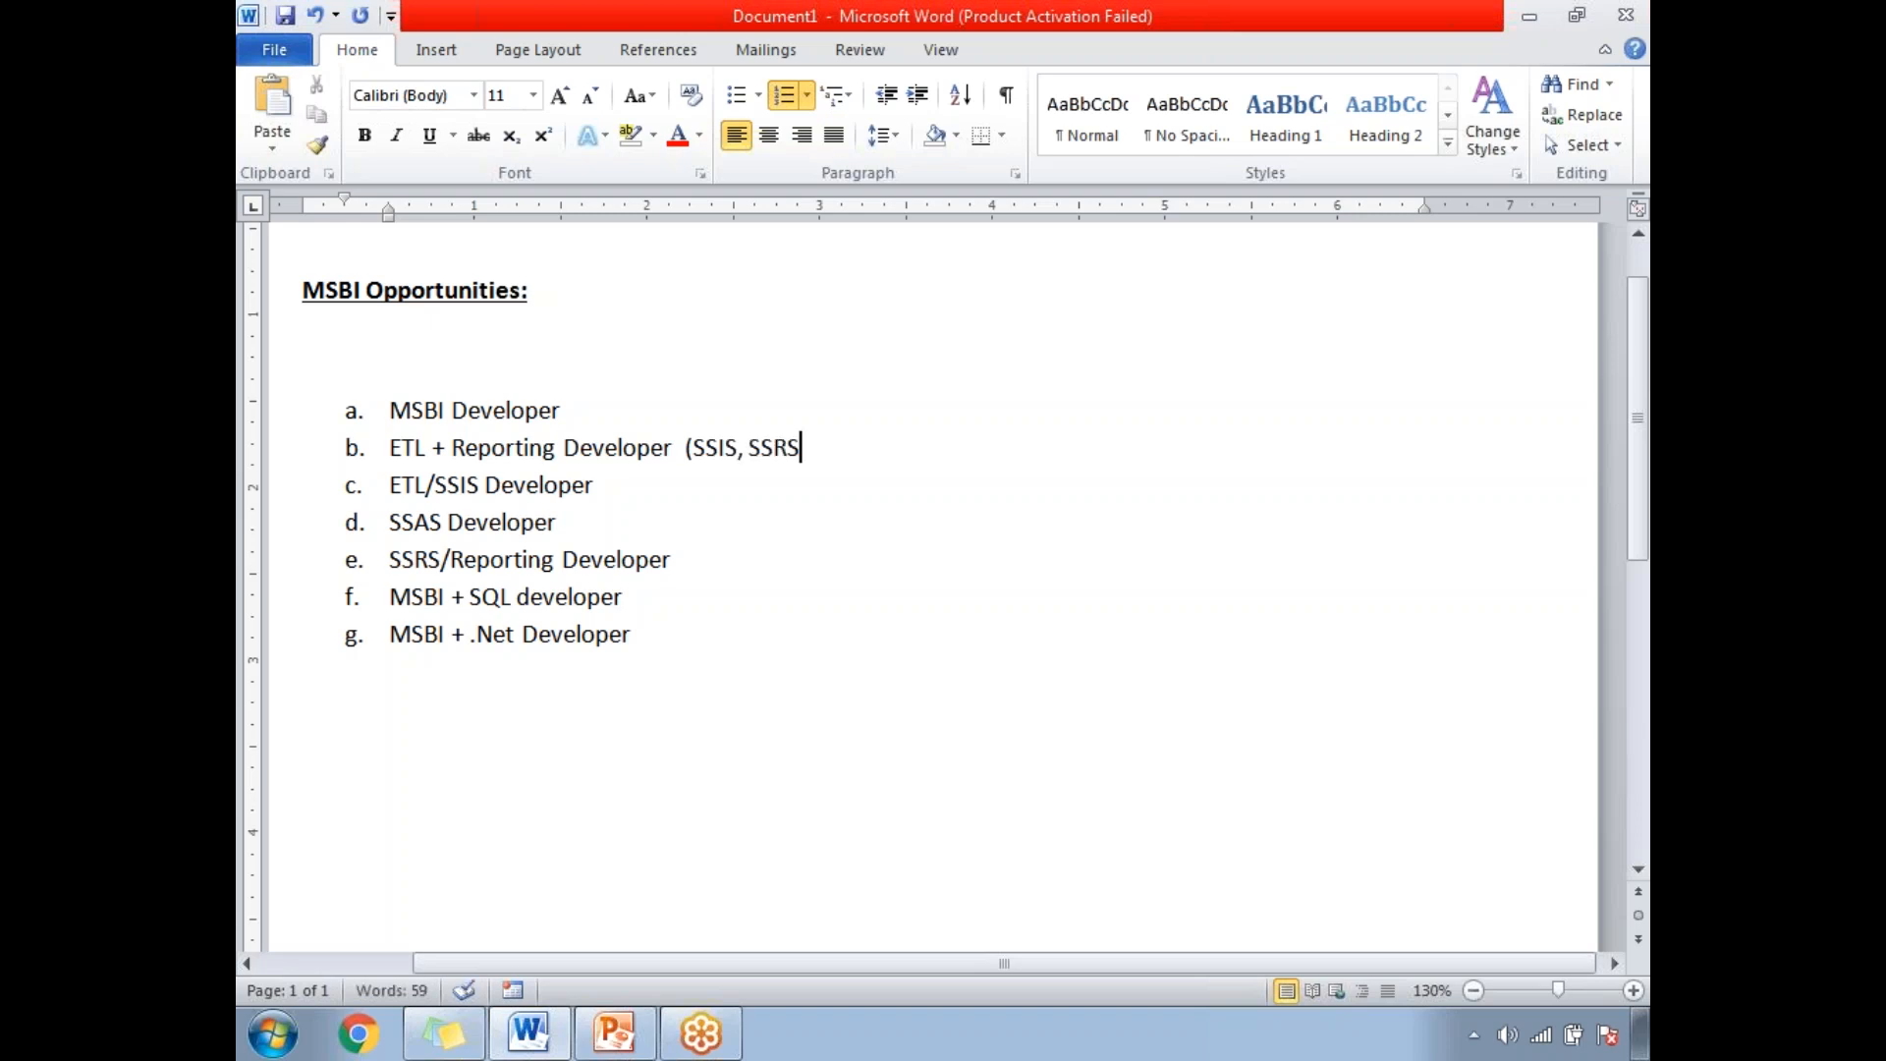
{"action": "type", "text": ")"}
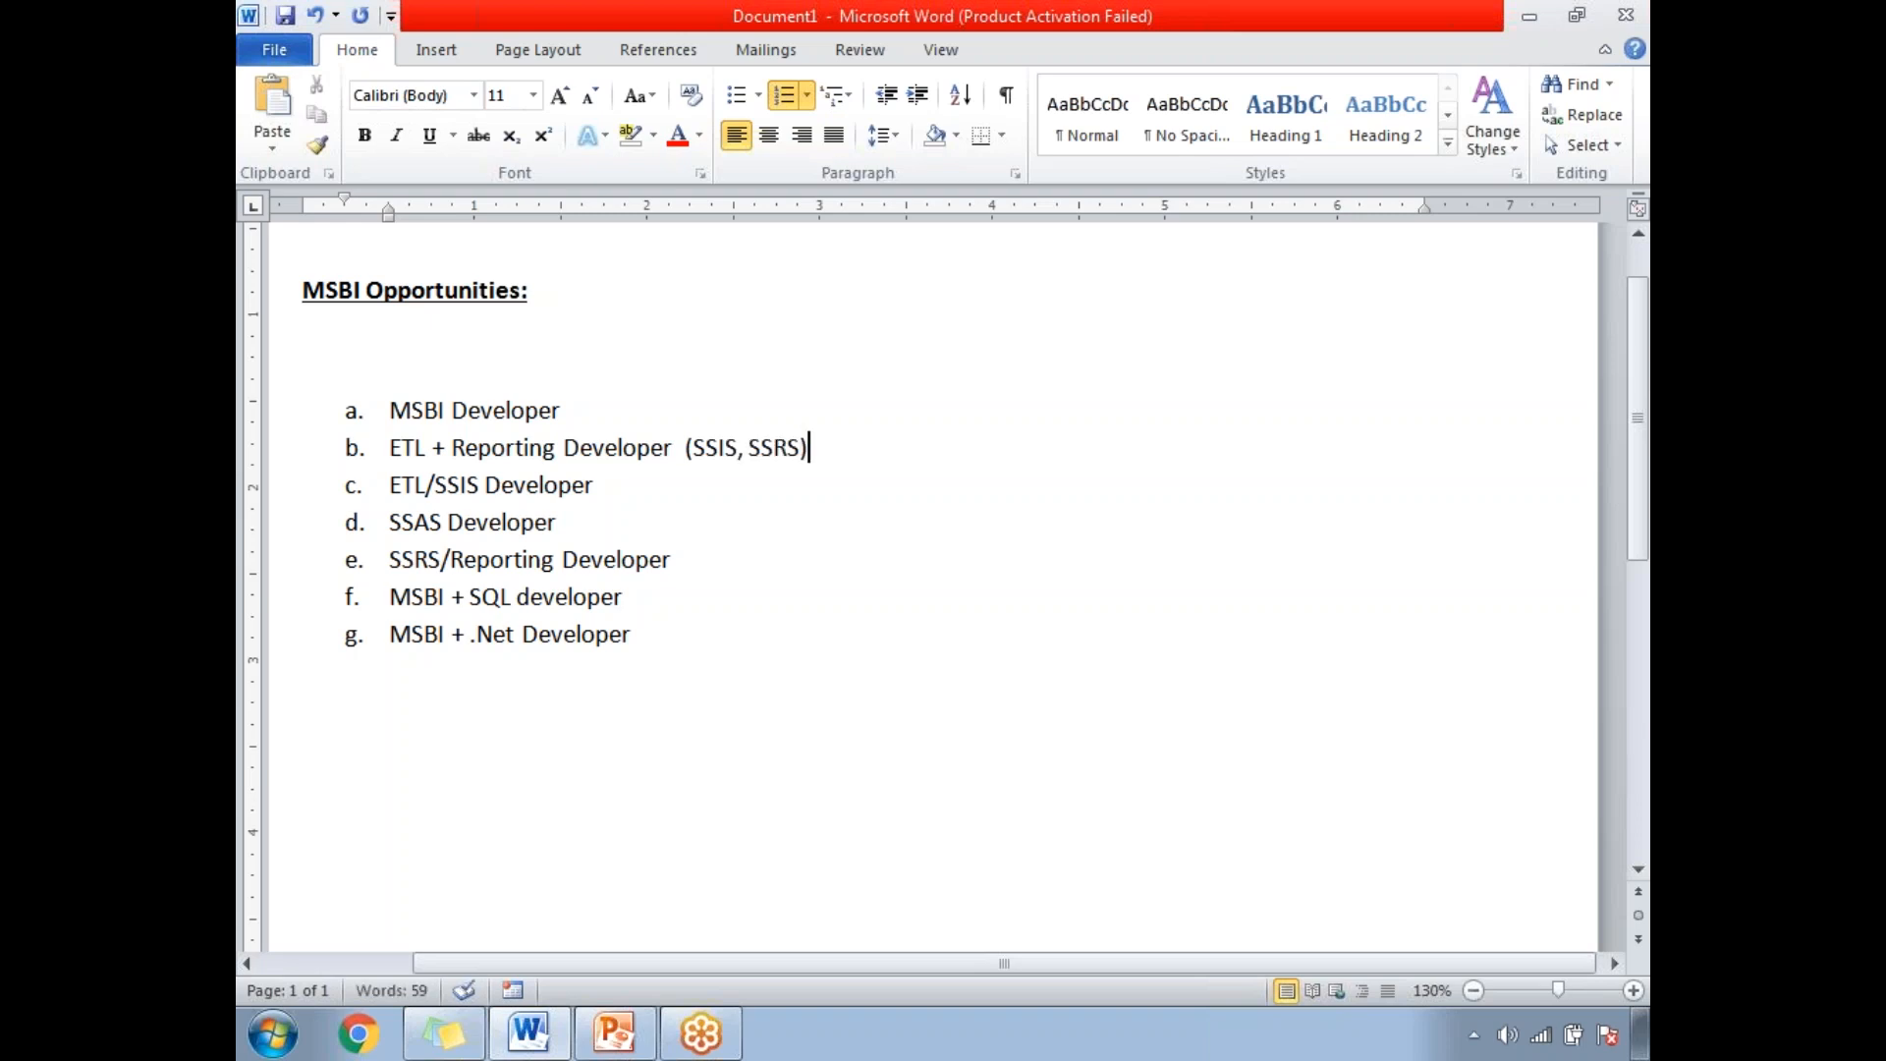
{"action": "mouse_move", "coordinate": [605, 491]}
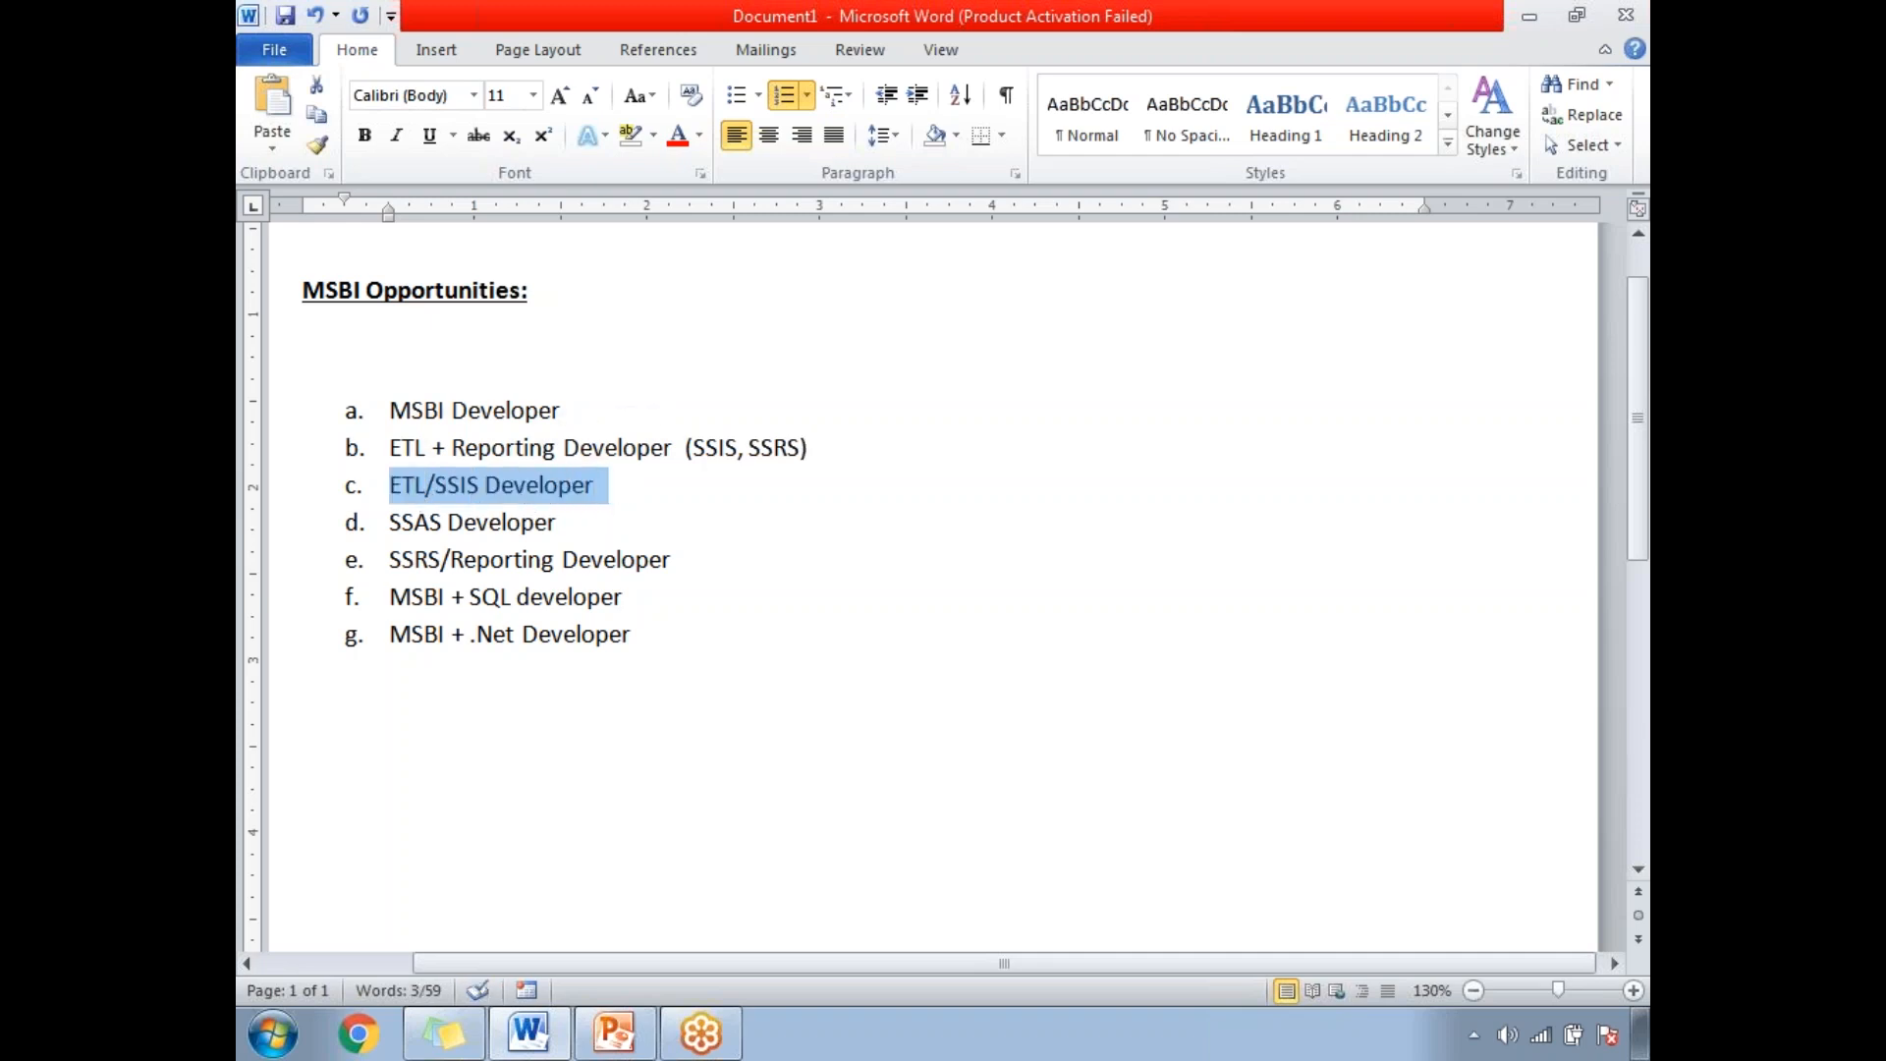
{"action": "left_click", "coordinate": [560, 521]}
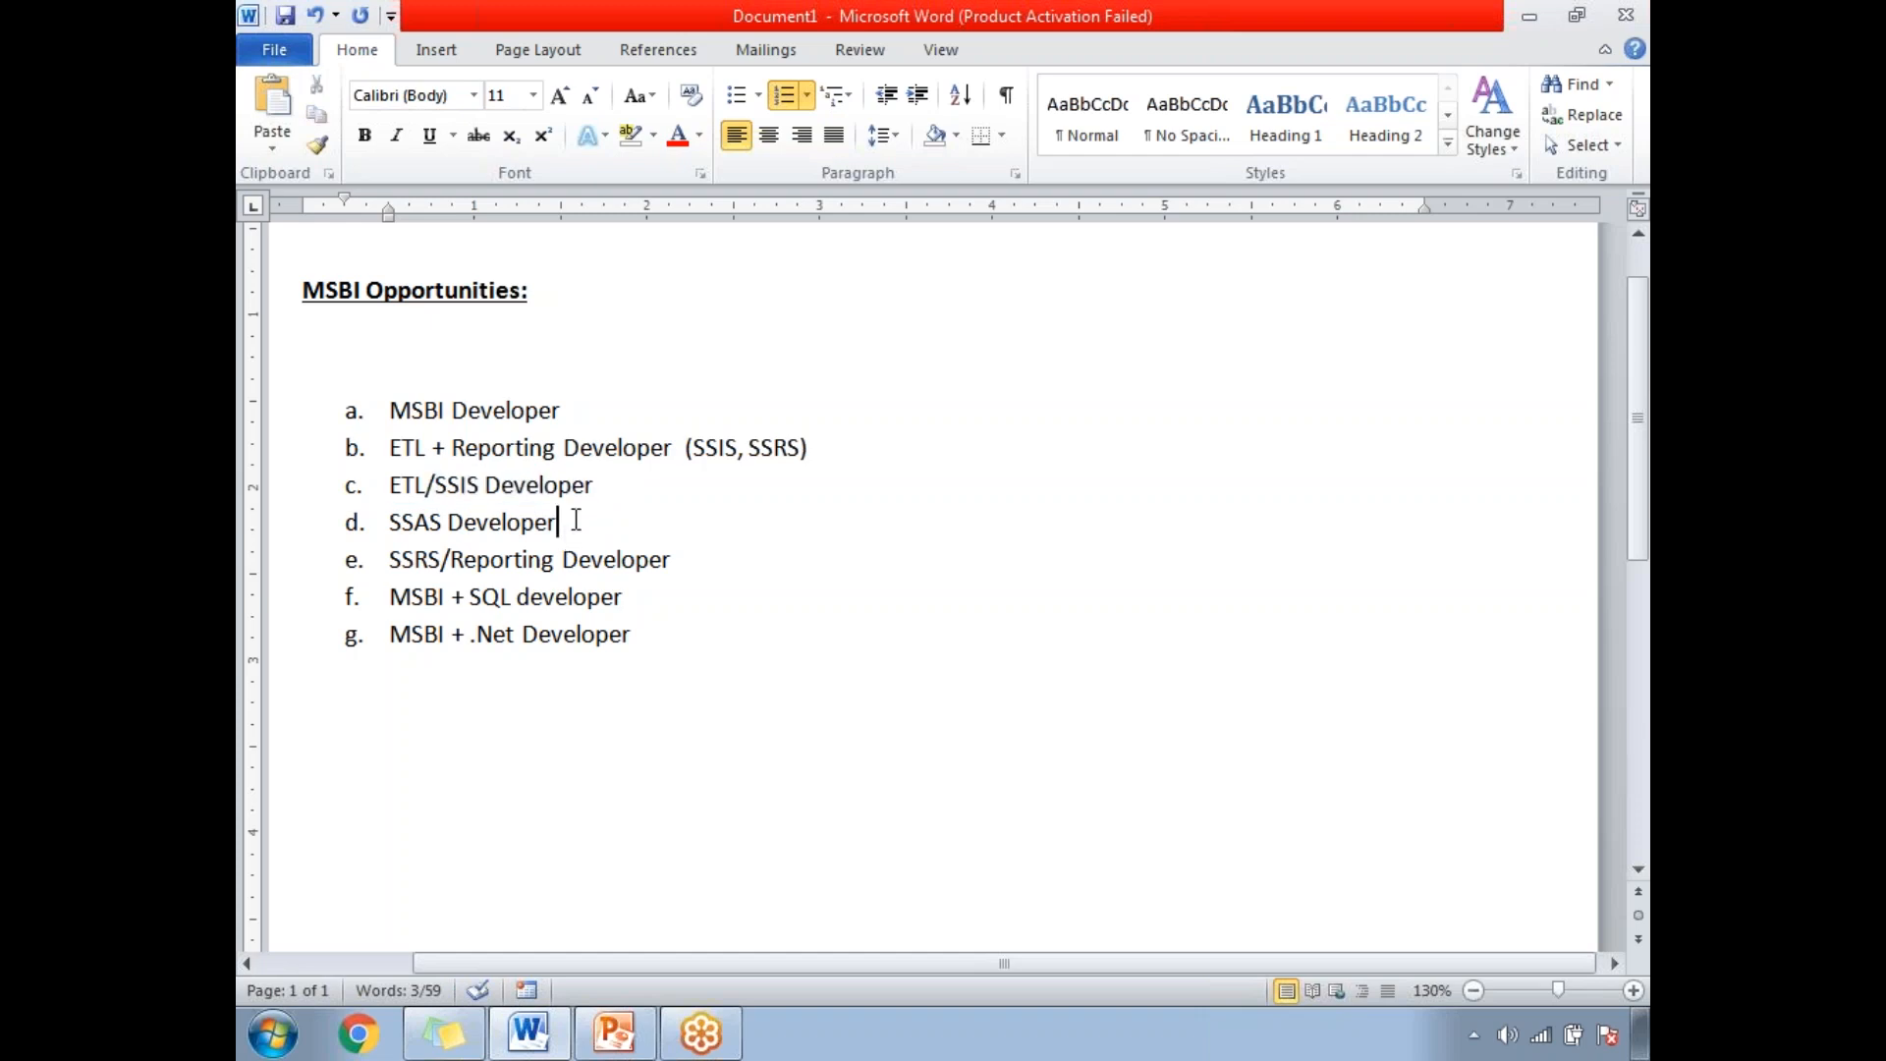
{"action": "double_click", "coordinate": [471, 523]}
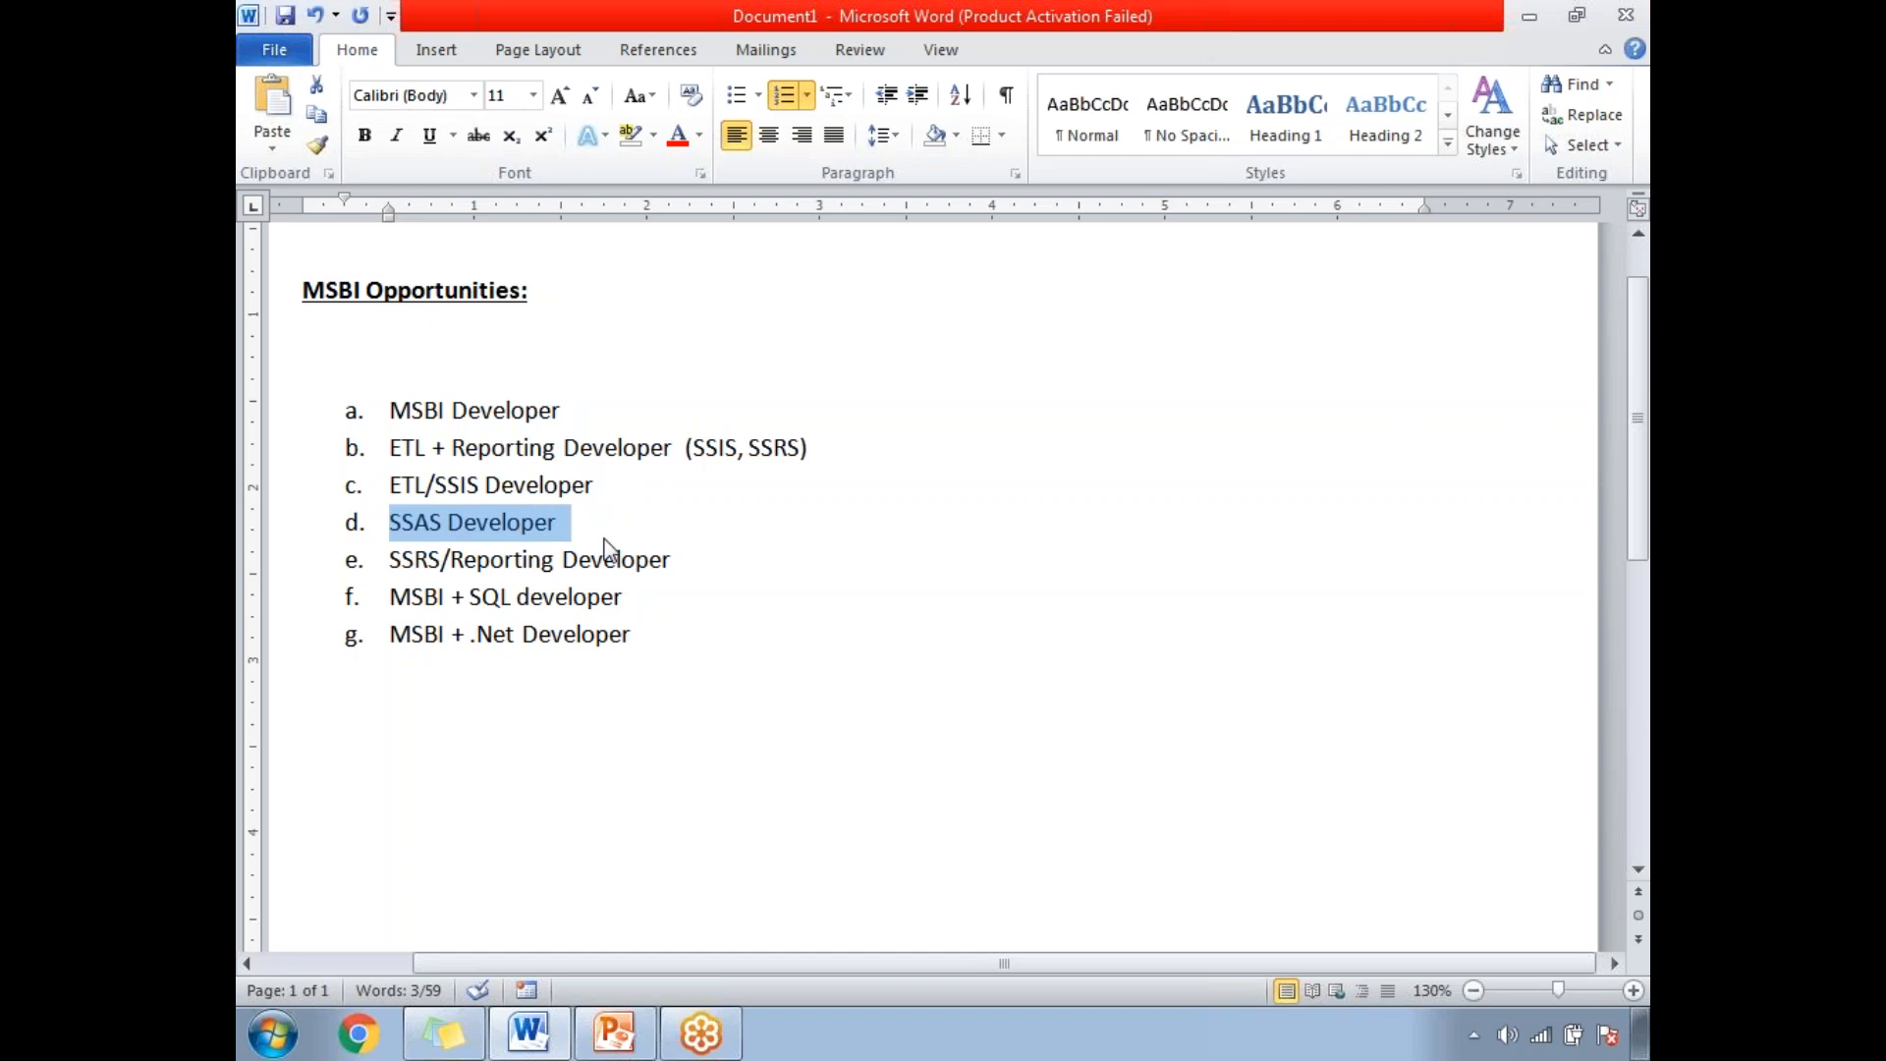
{"action": "left_click", "coordinate": [556, 523]}
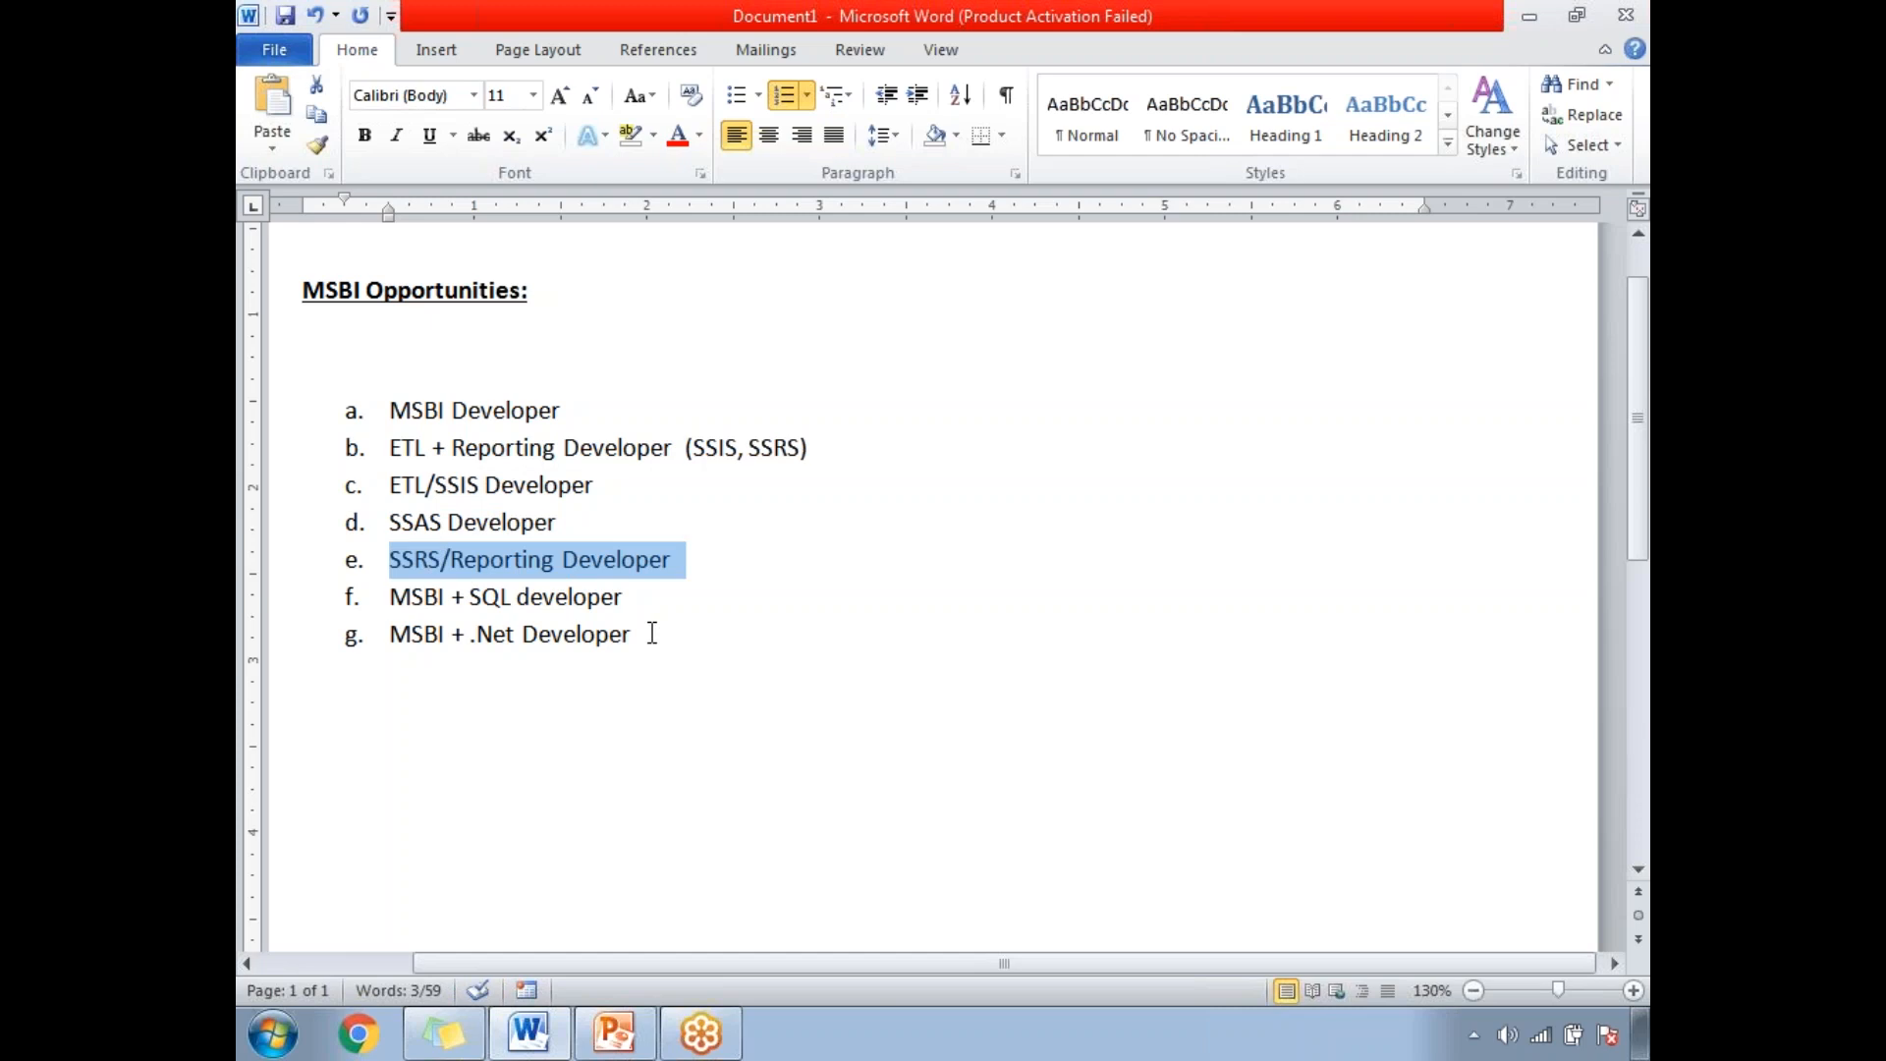
{"action": "left_click", "coordinate": [705, 599]}
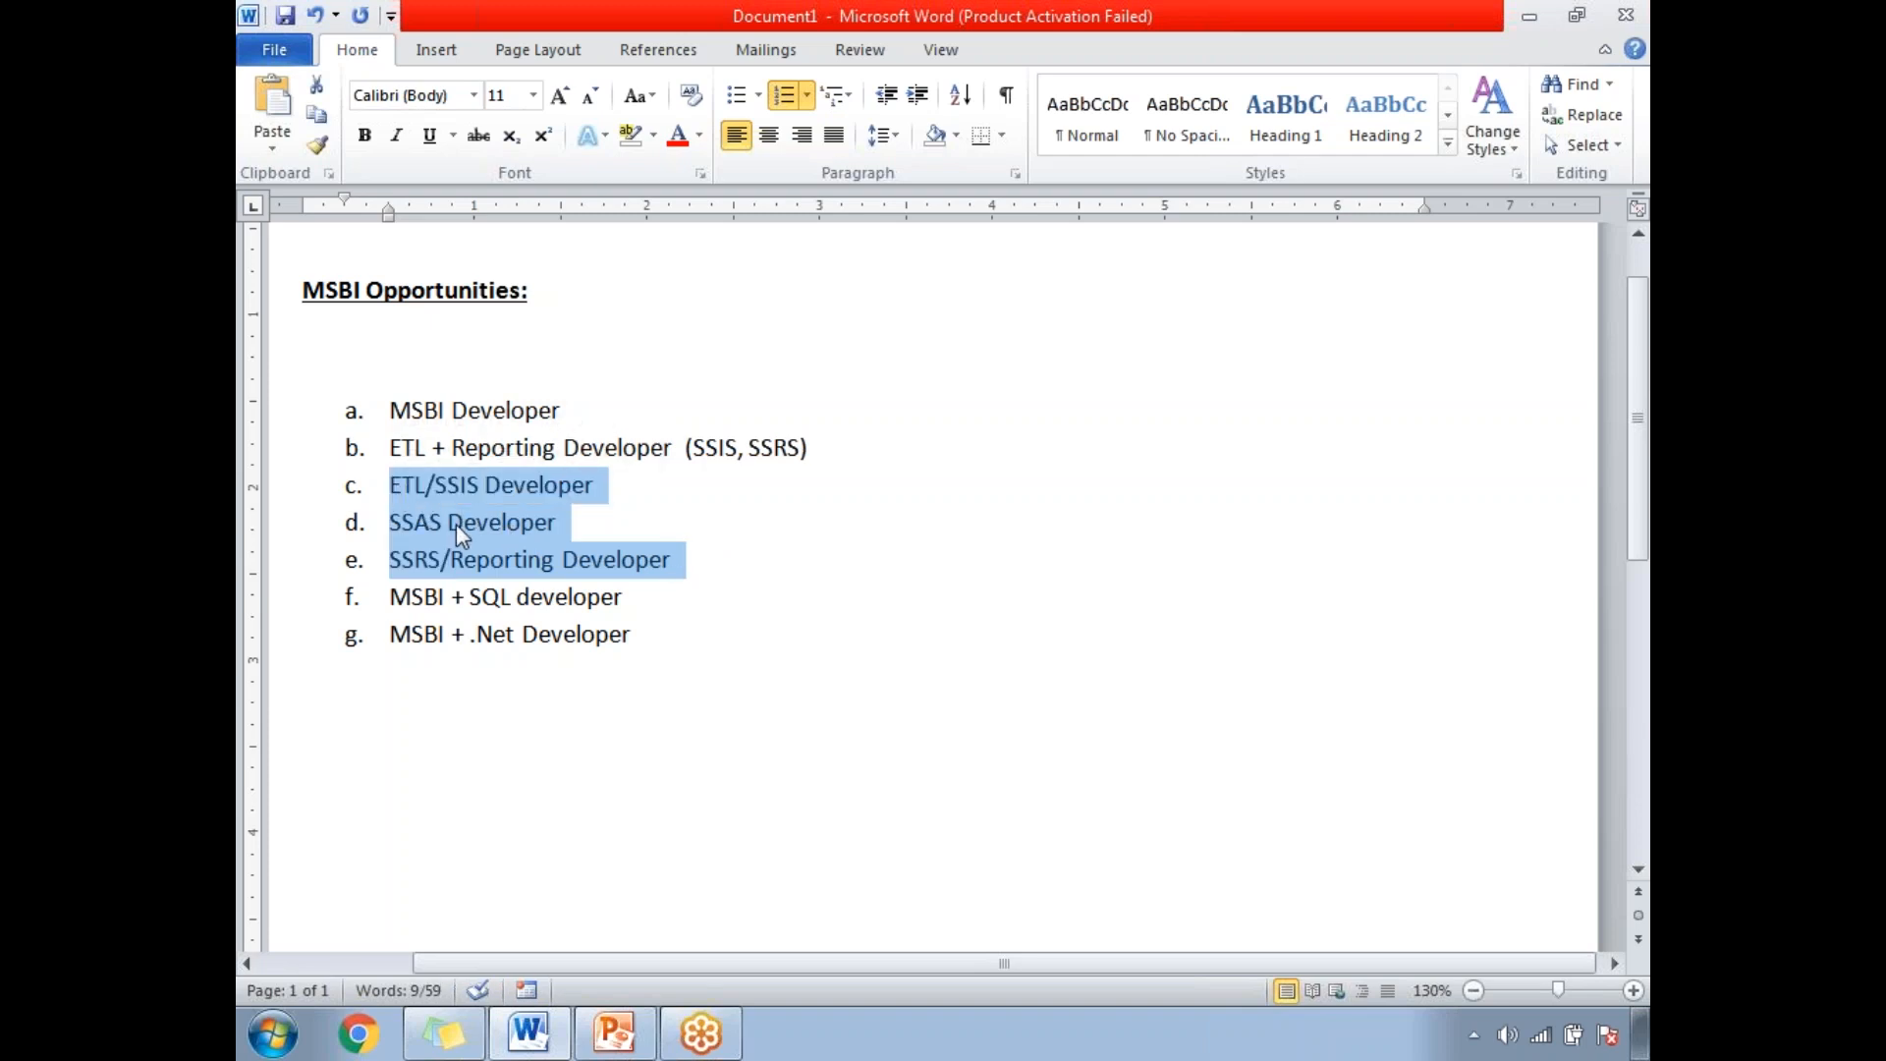
{"action": "mouse_move", "coordinate": [515, 589]}
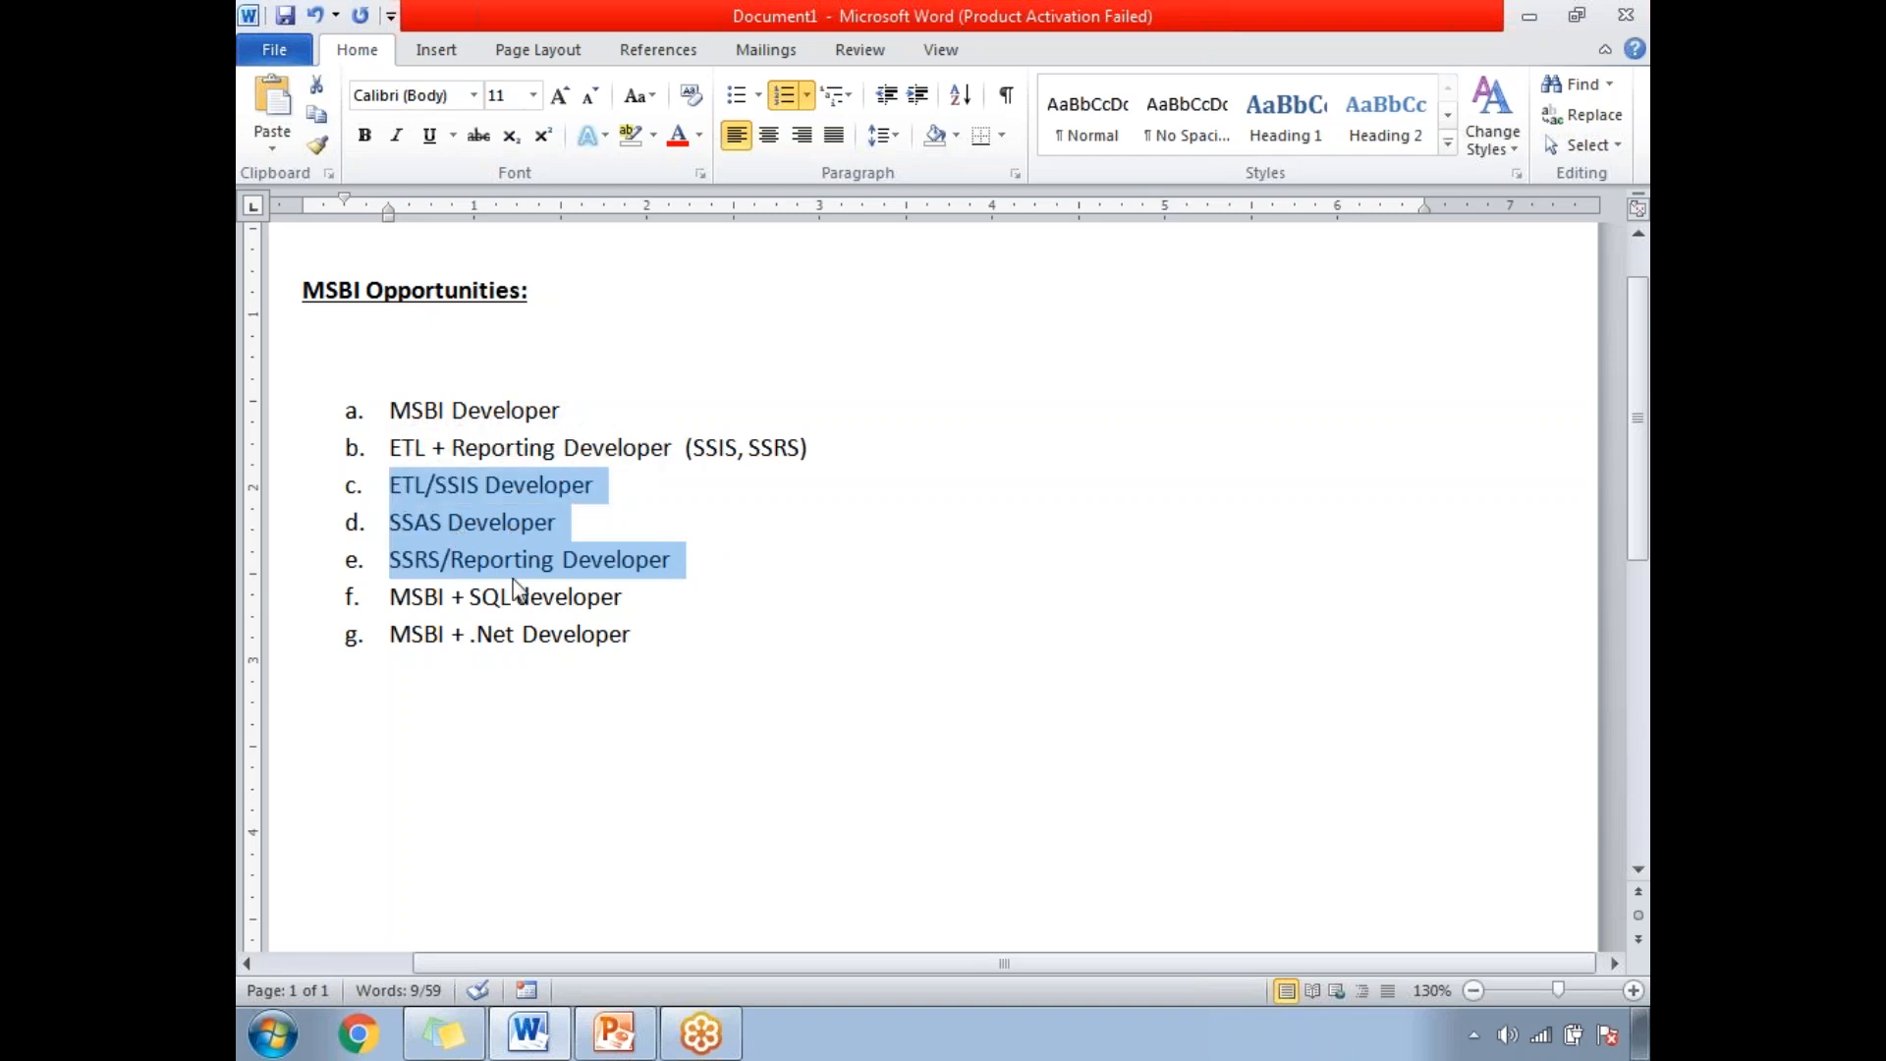
{"action": "left_click", "coordinate": [542, 598]}
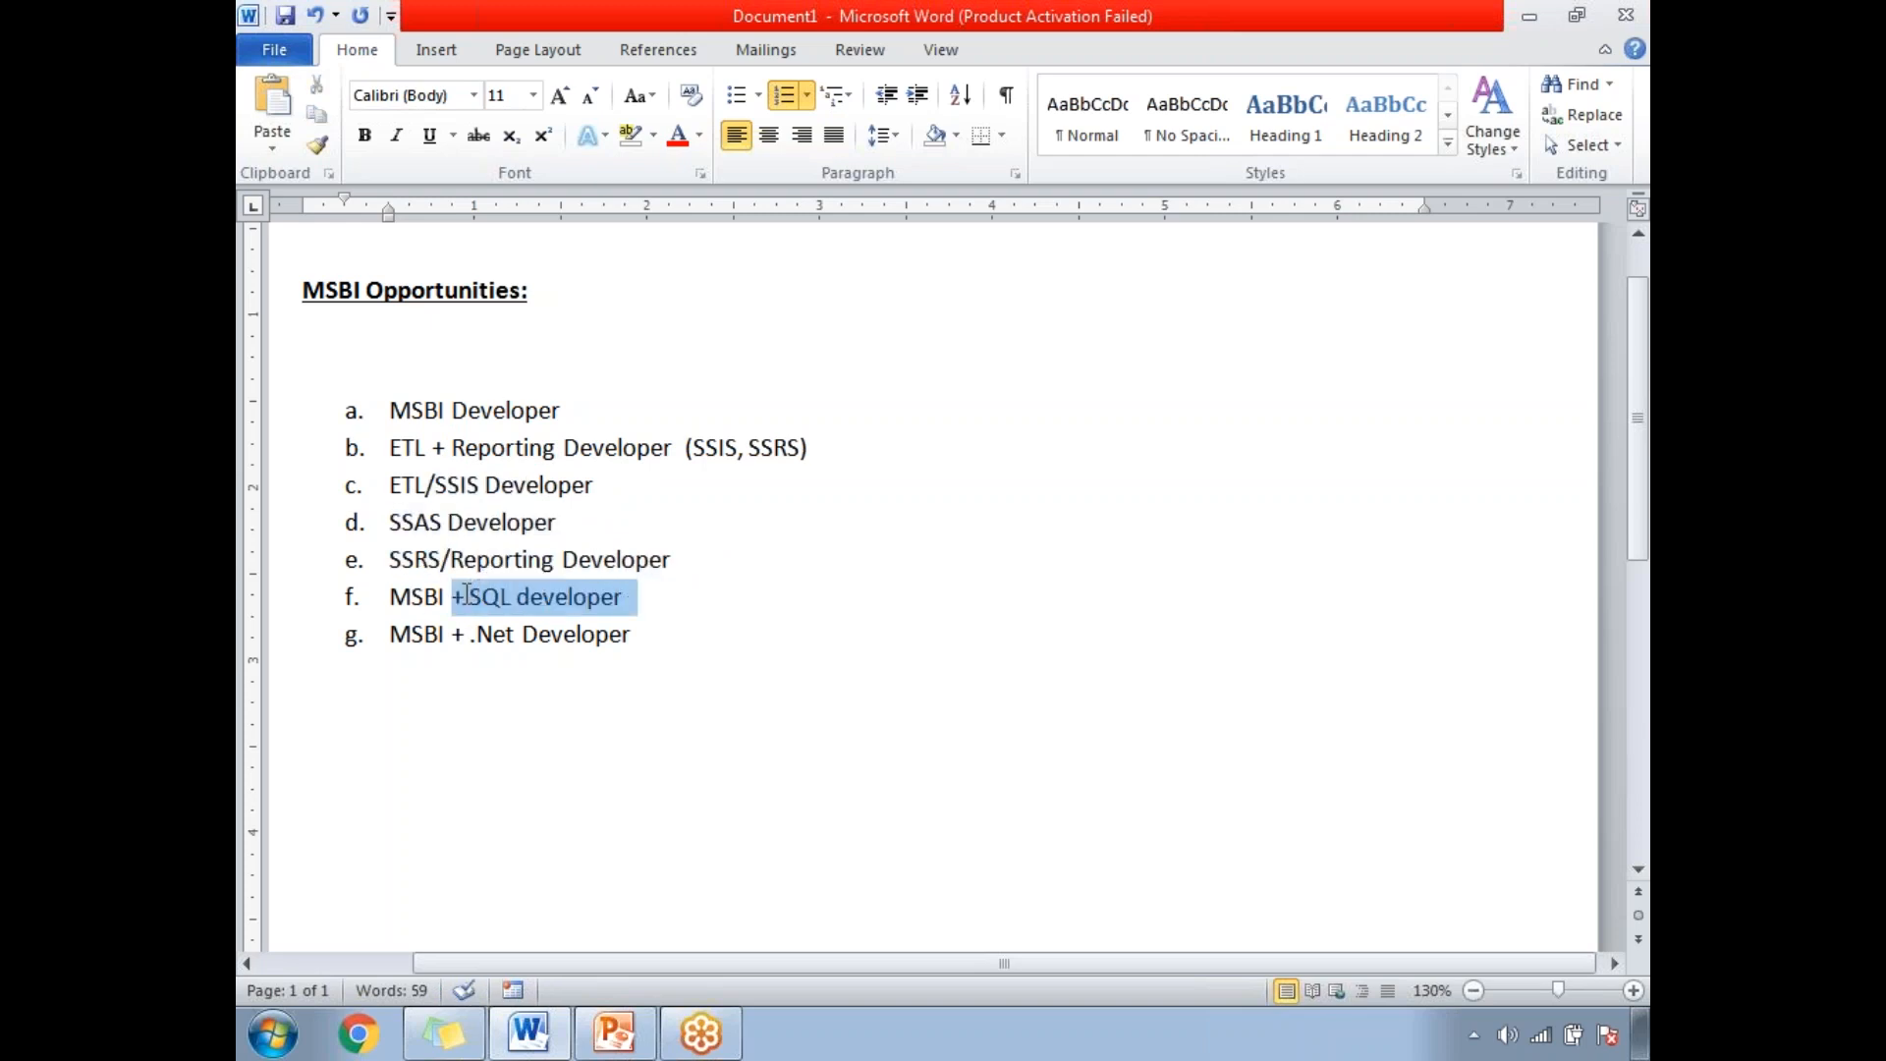
{"action": "left_click", "coordinate": [409, 597]}
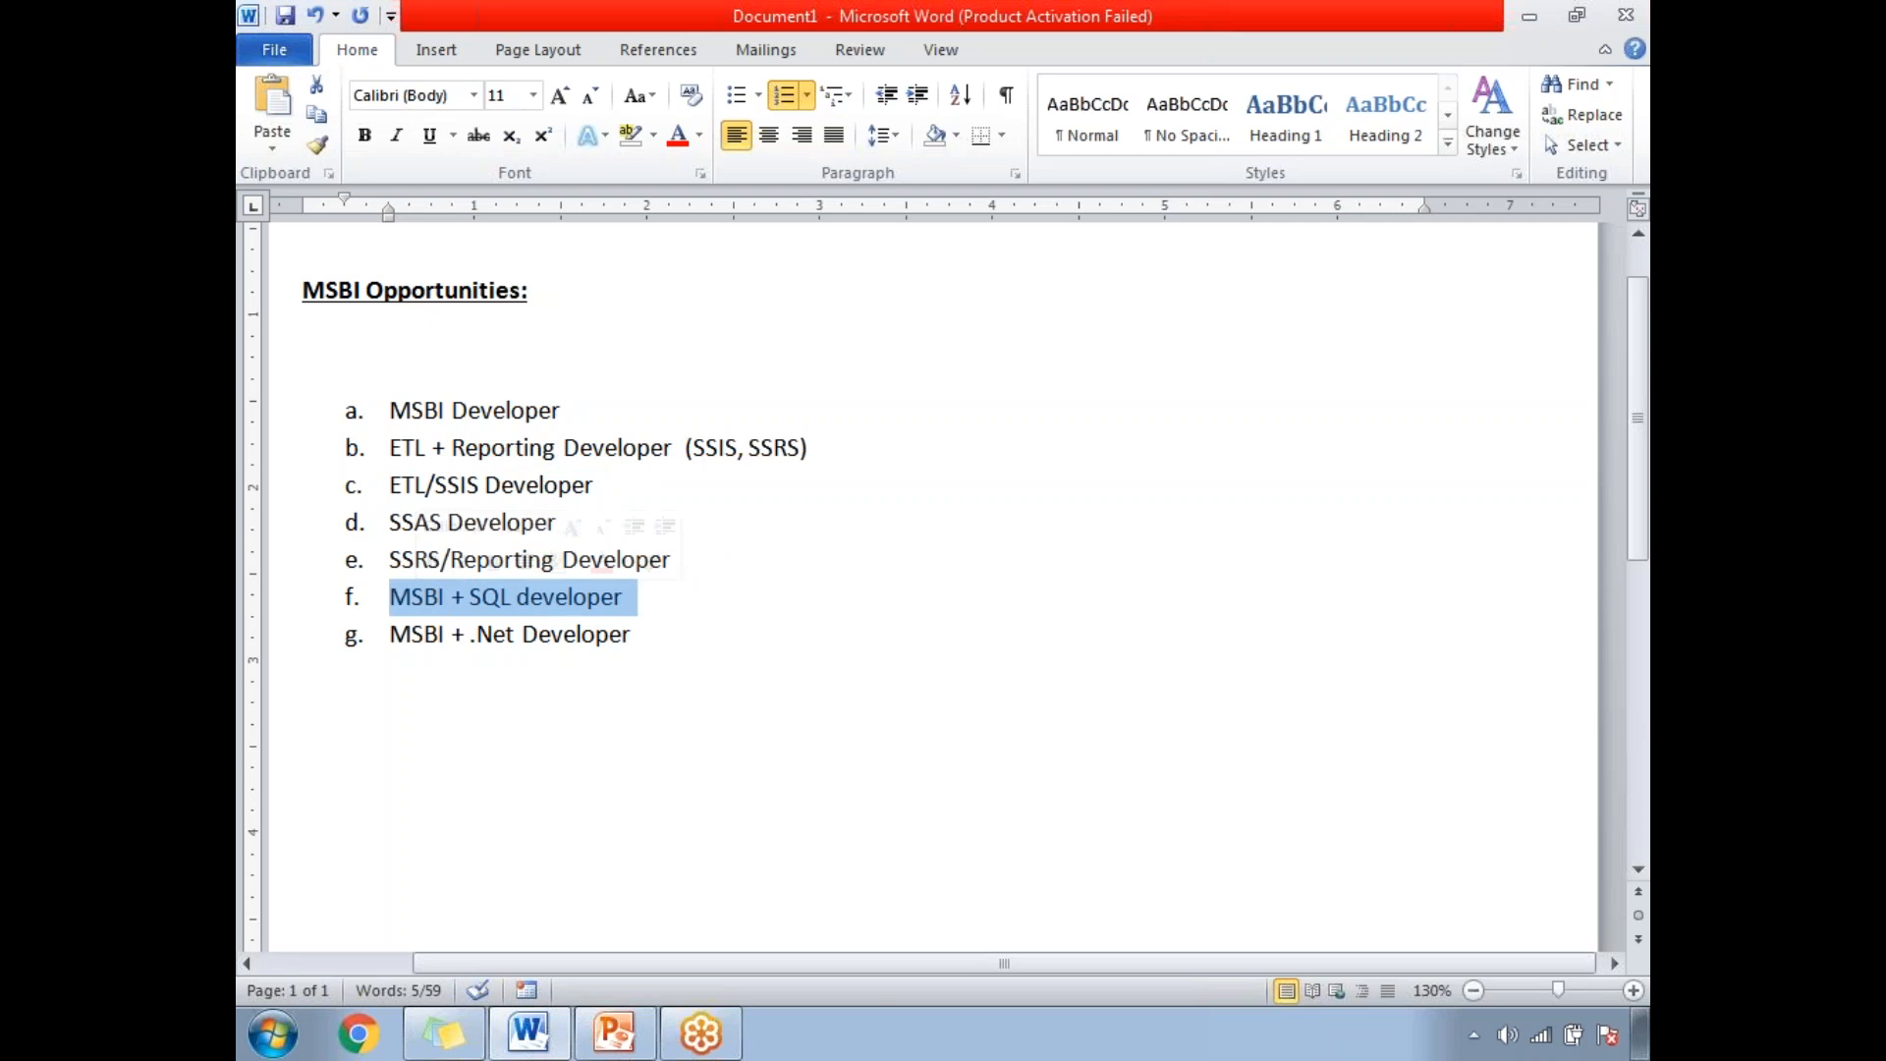
{"action": "mouse_move", "coordinate": [660, 615]}
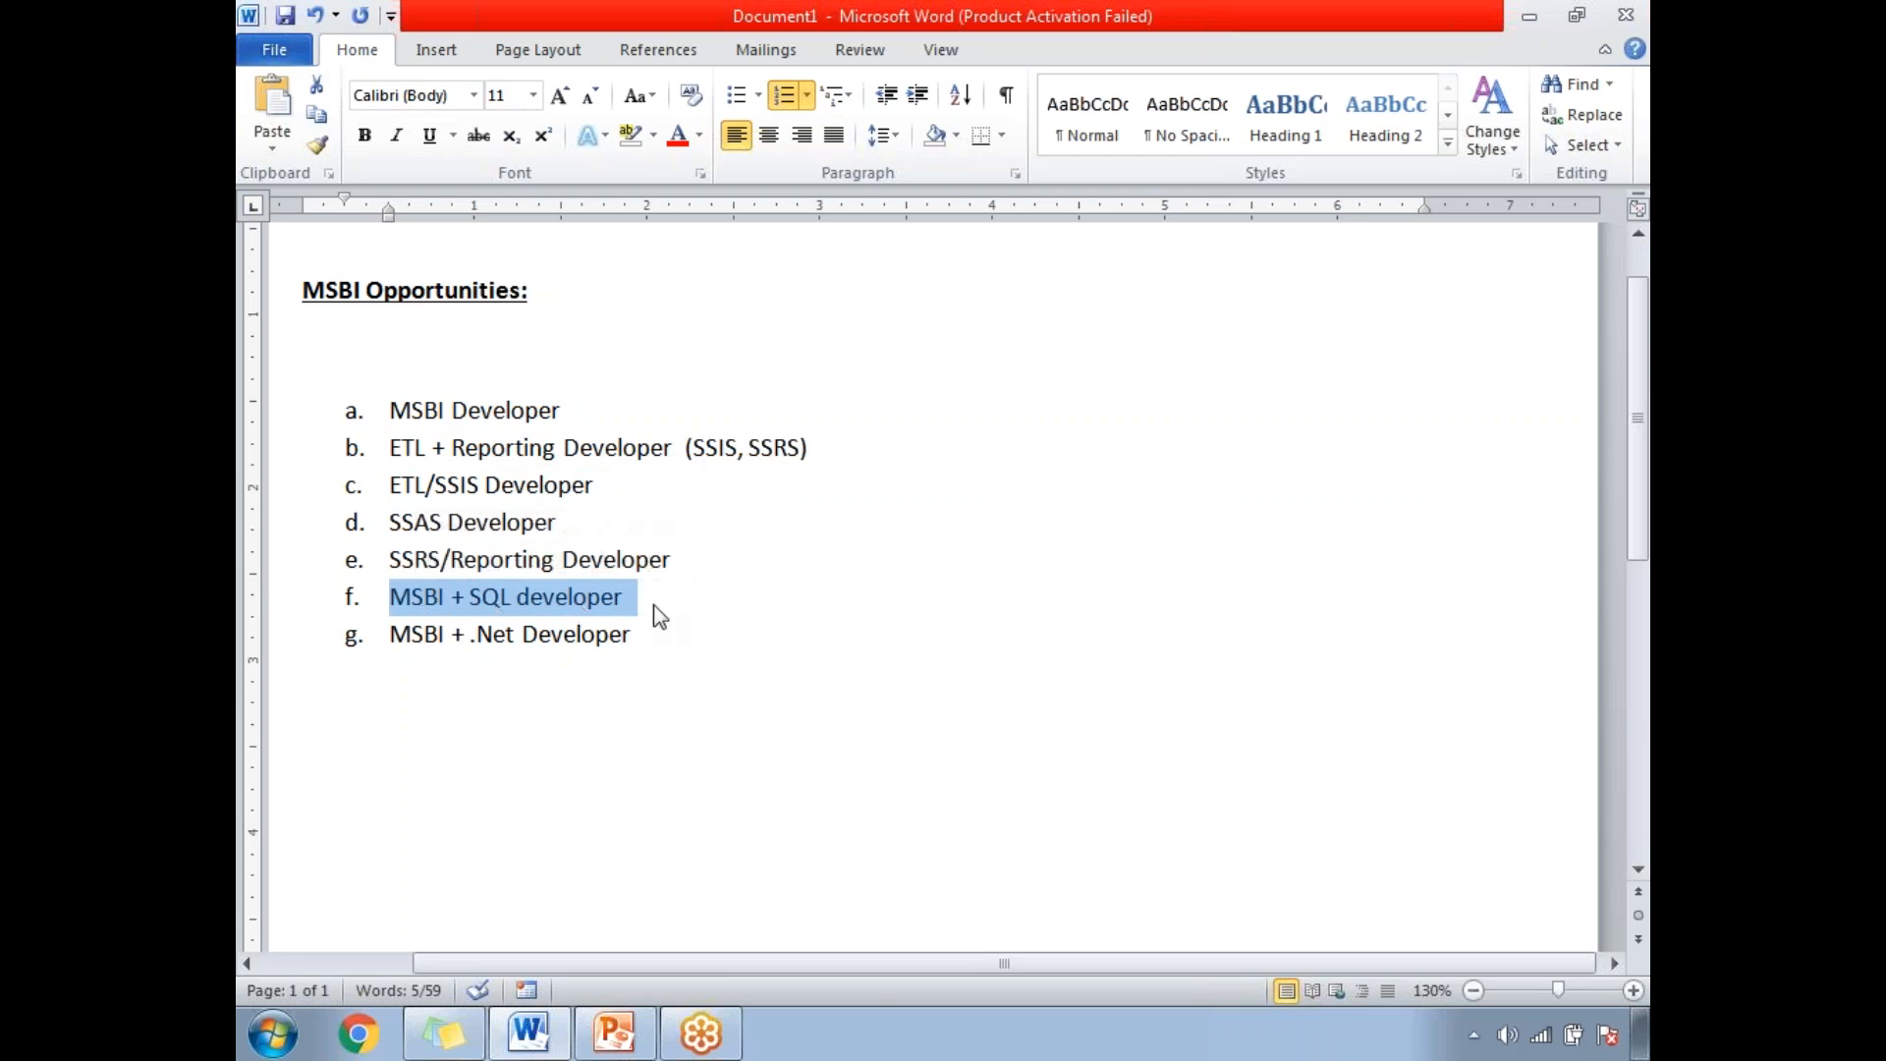
{"action": "left_click", "coordinate": [630, 634]}
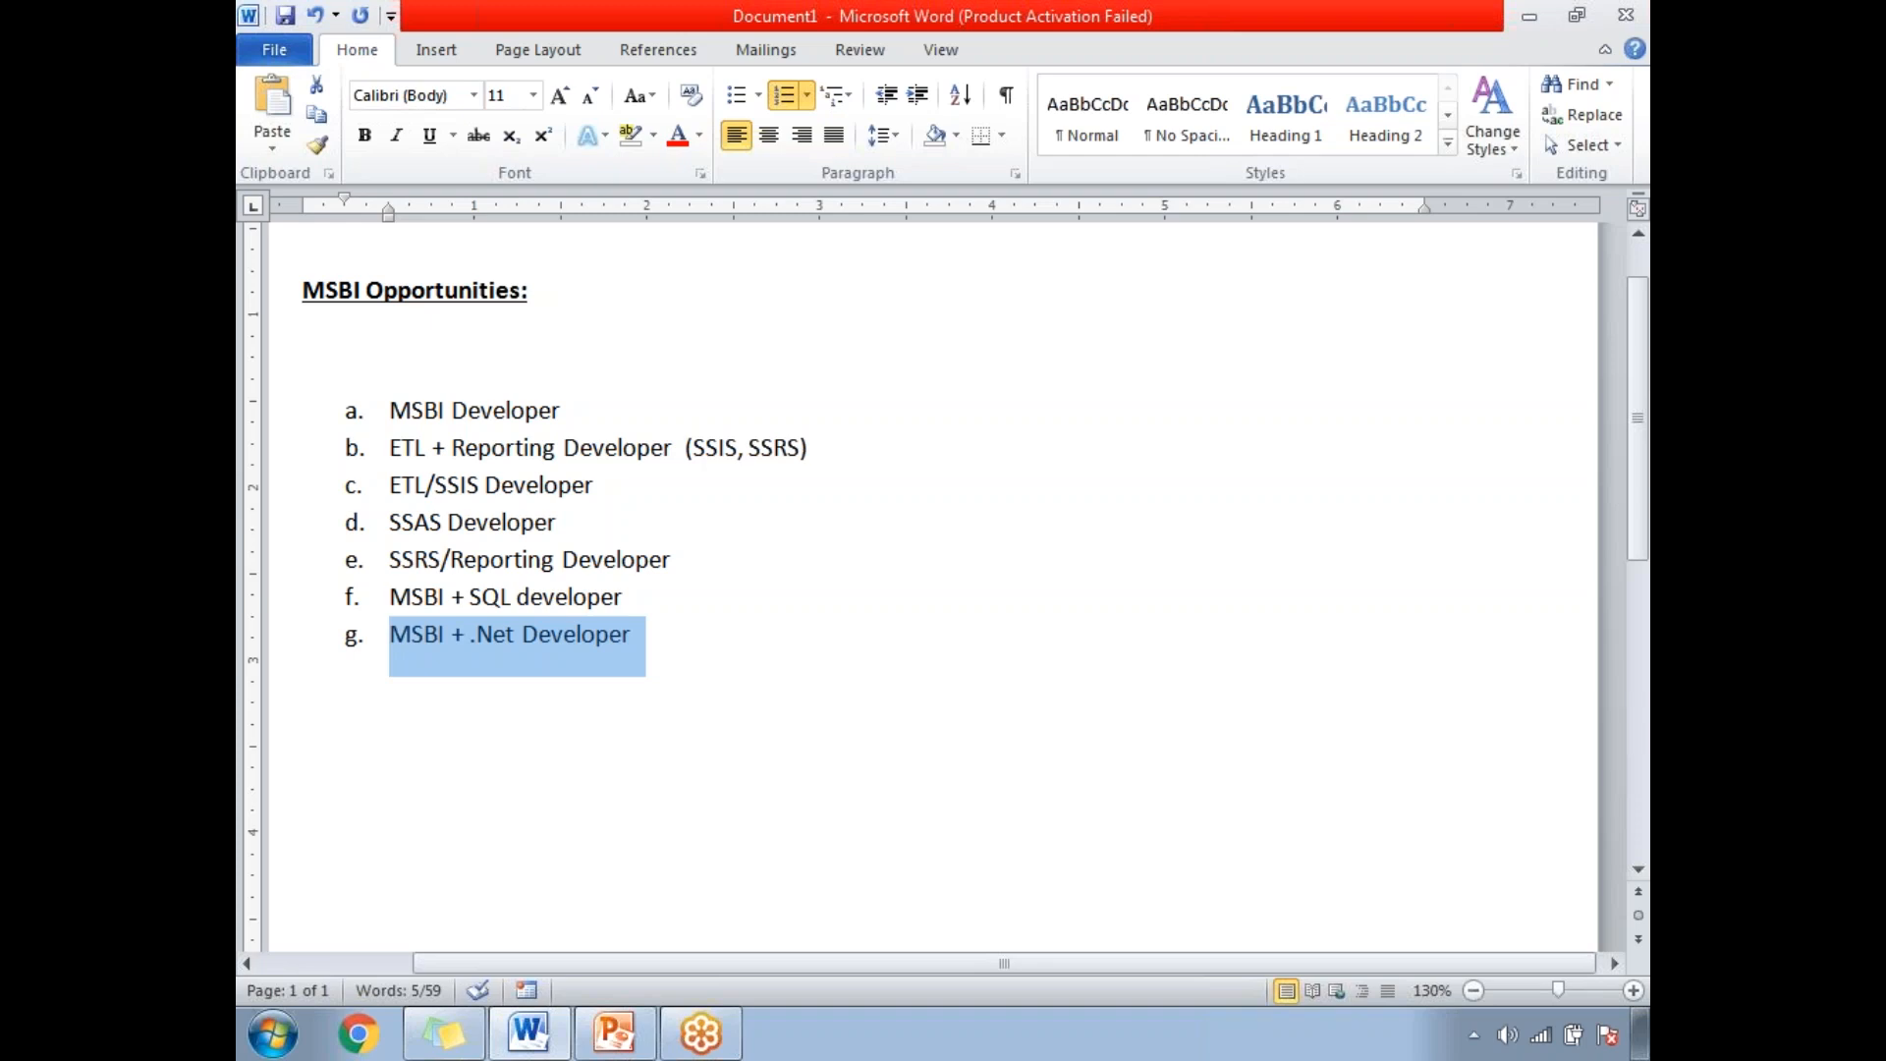
{"action": "mouse_move", "coordinate": [718, 662]}
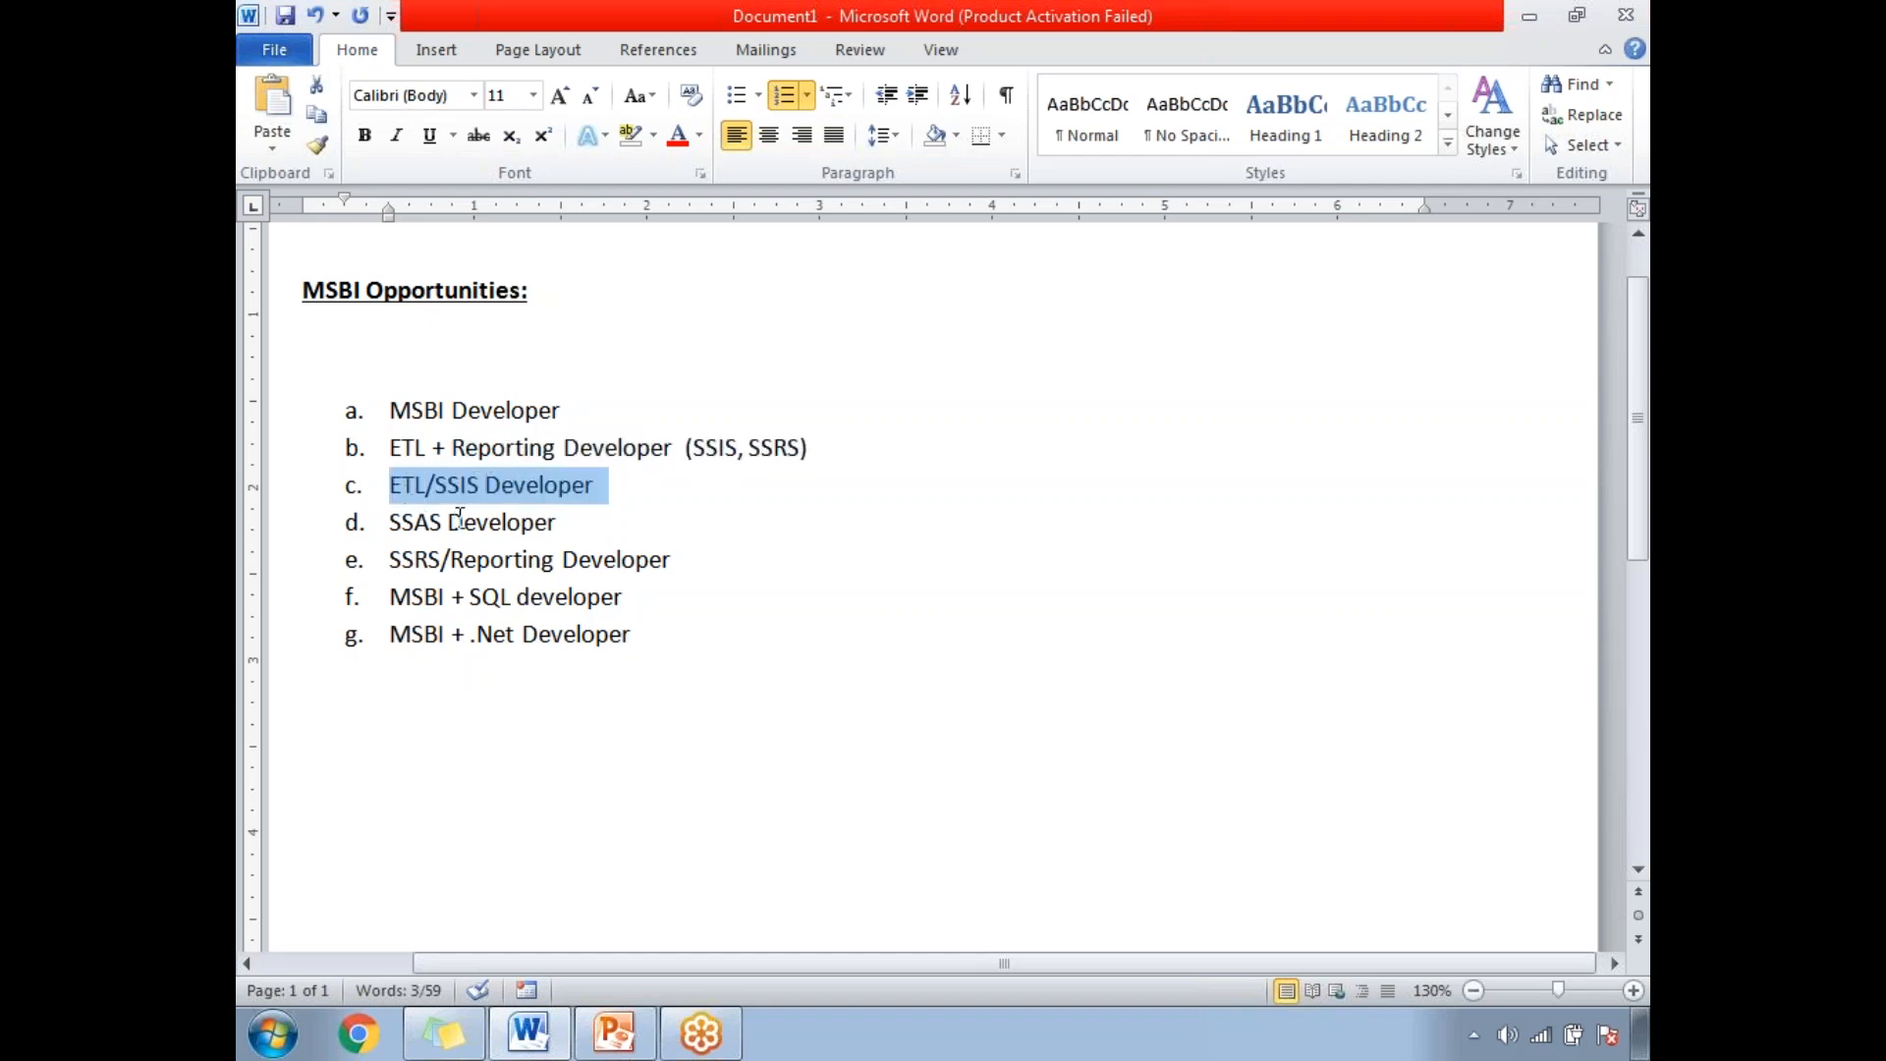
{"action": "mouse_move", "coordinate": [513, 542]}
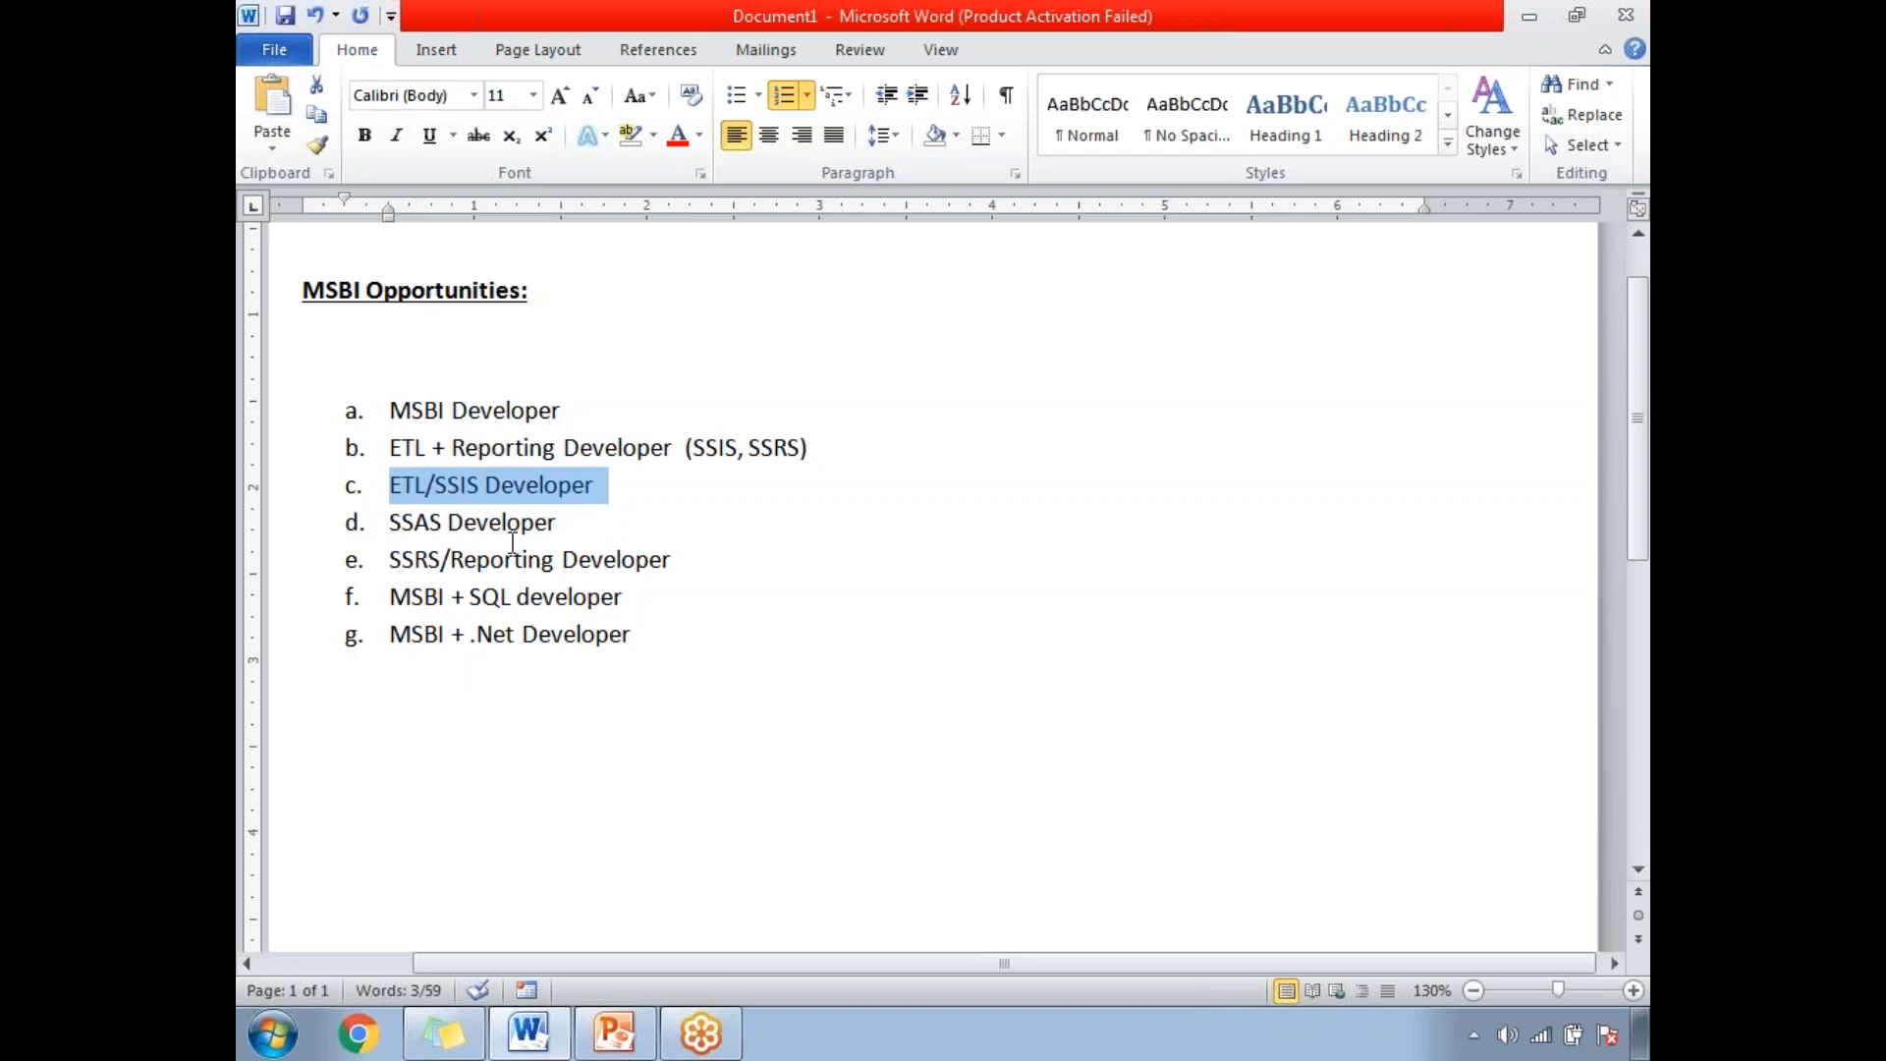
{"action": "left_click", "coordinate": [554, 522]}
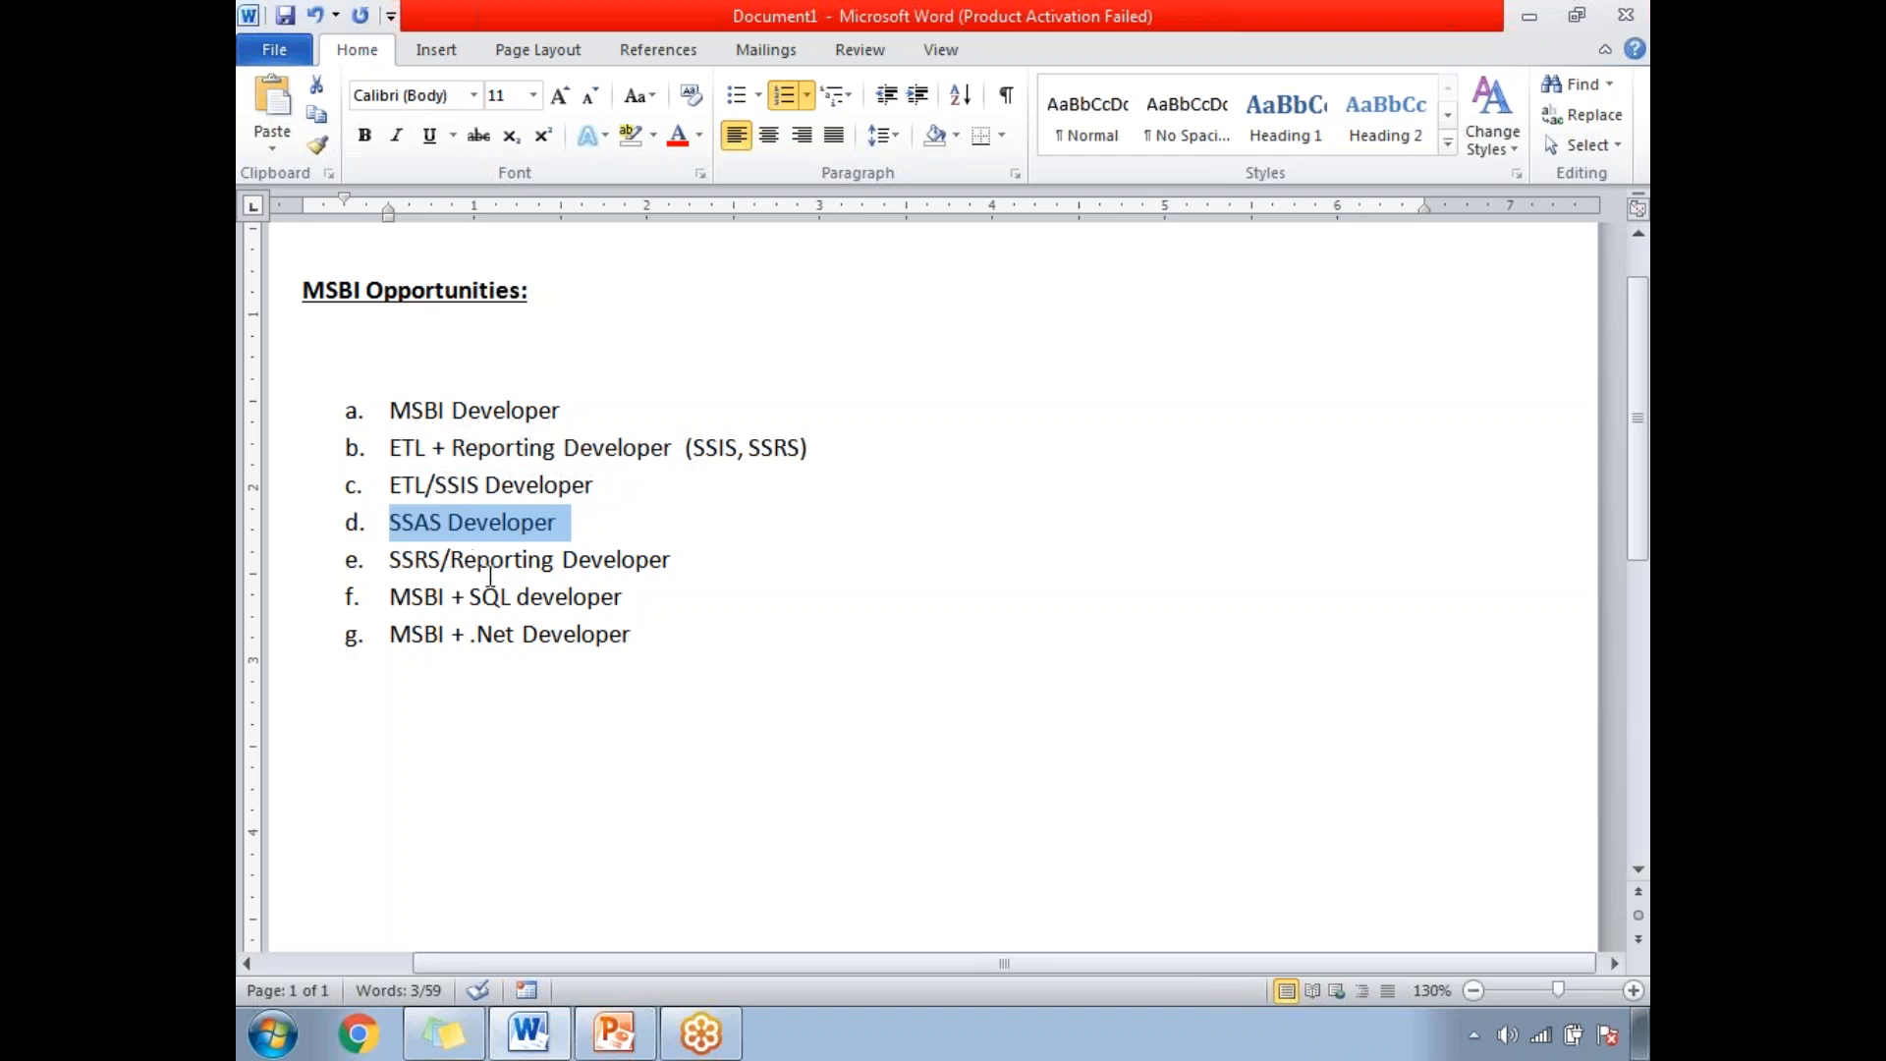
{"action": "mouse_move", "coordinate": [670, 572]}
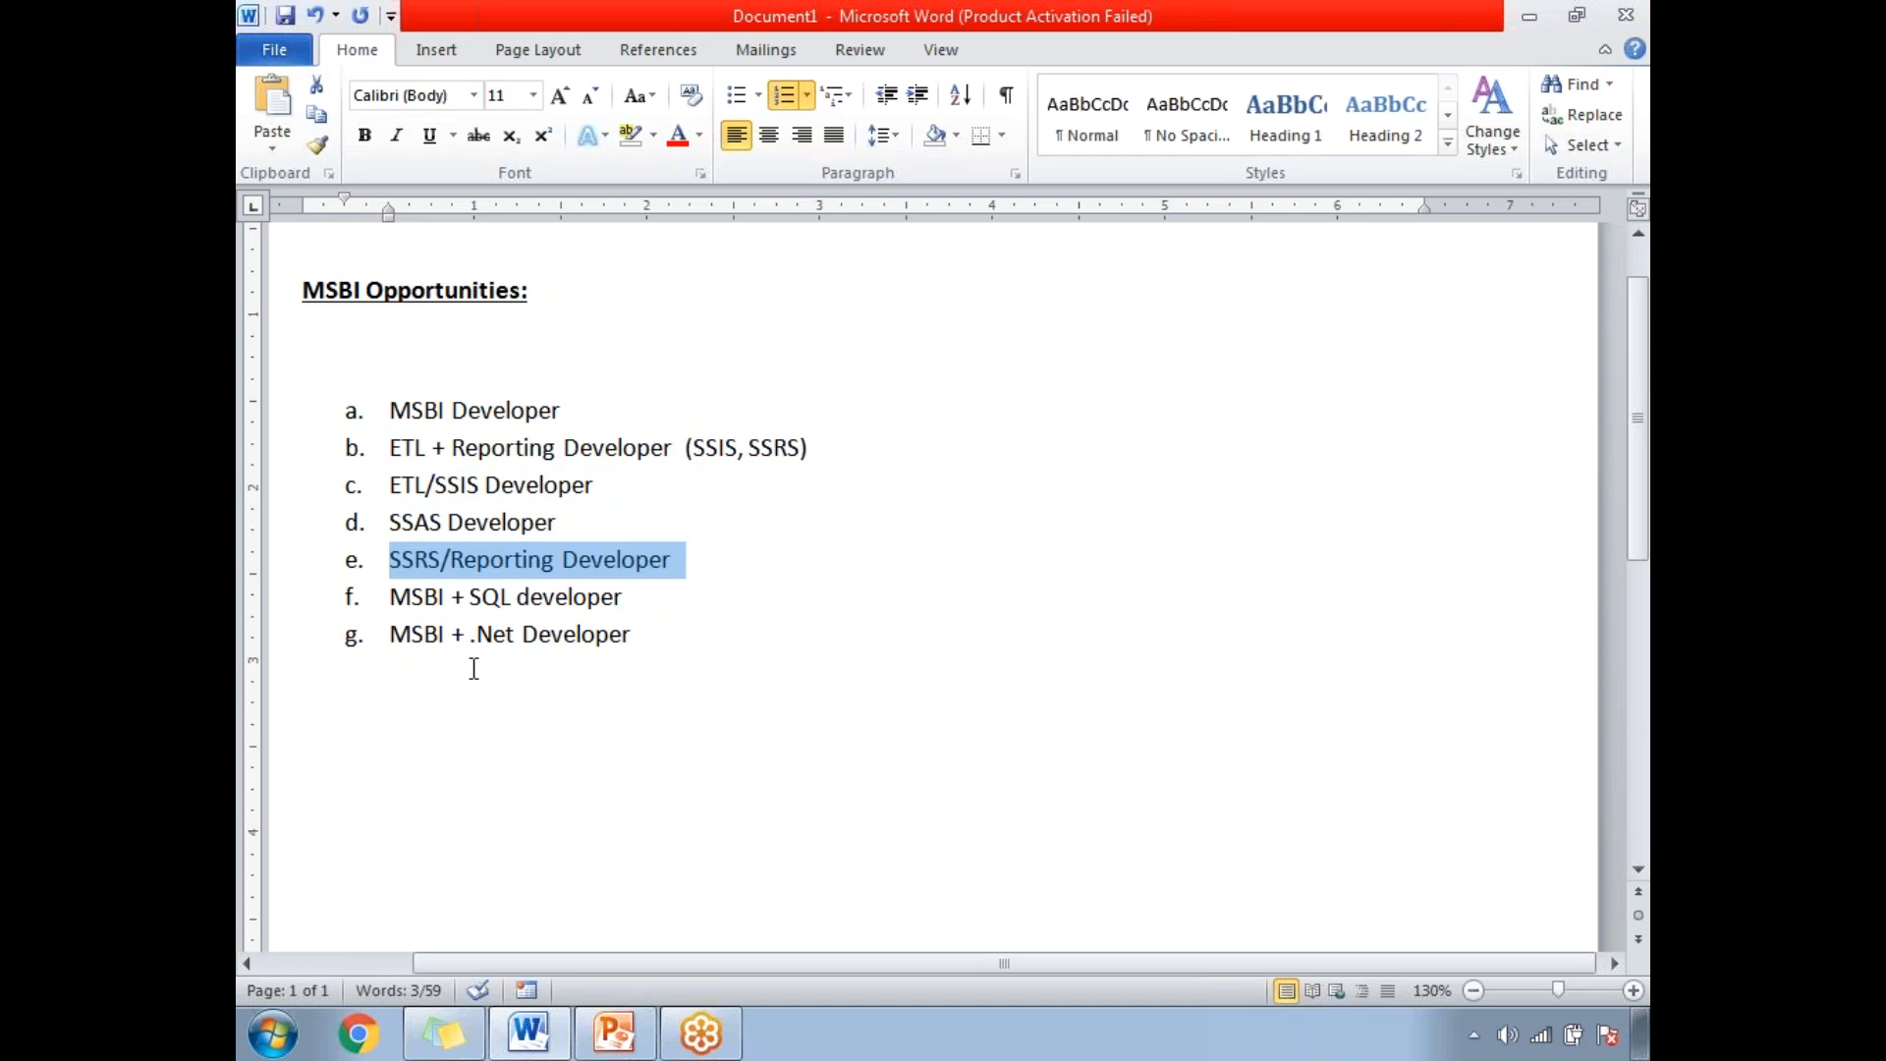
{"action": "left_click", "coordinate": [680, 560]}
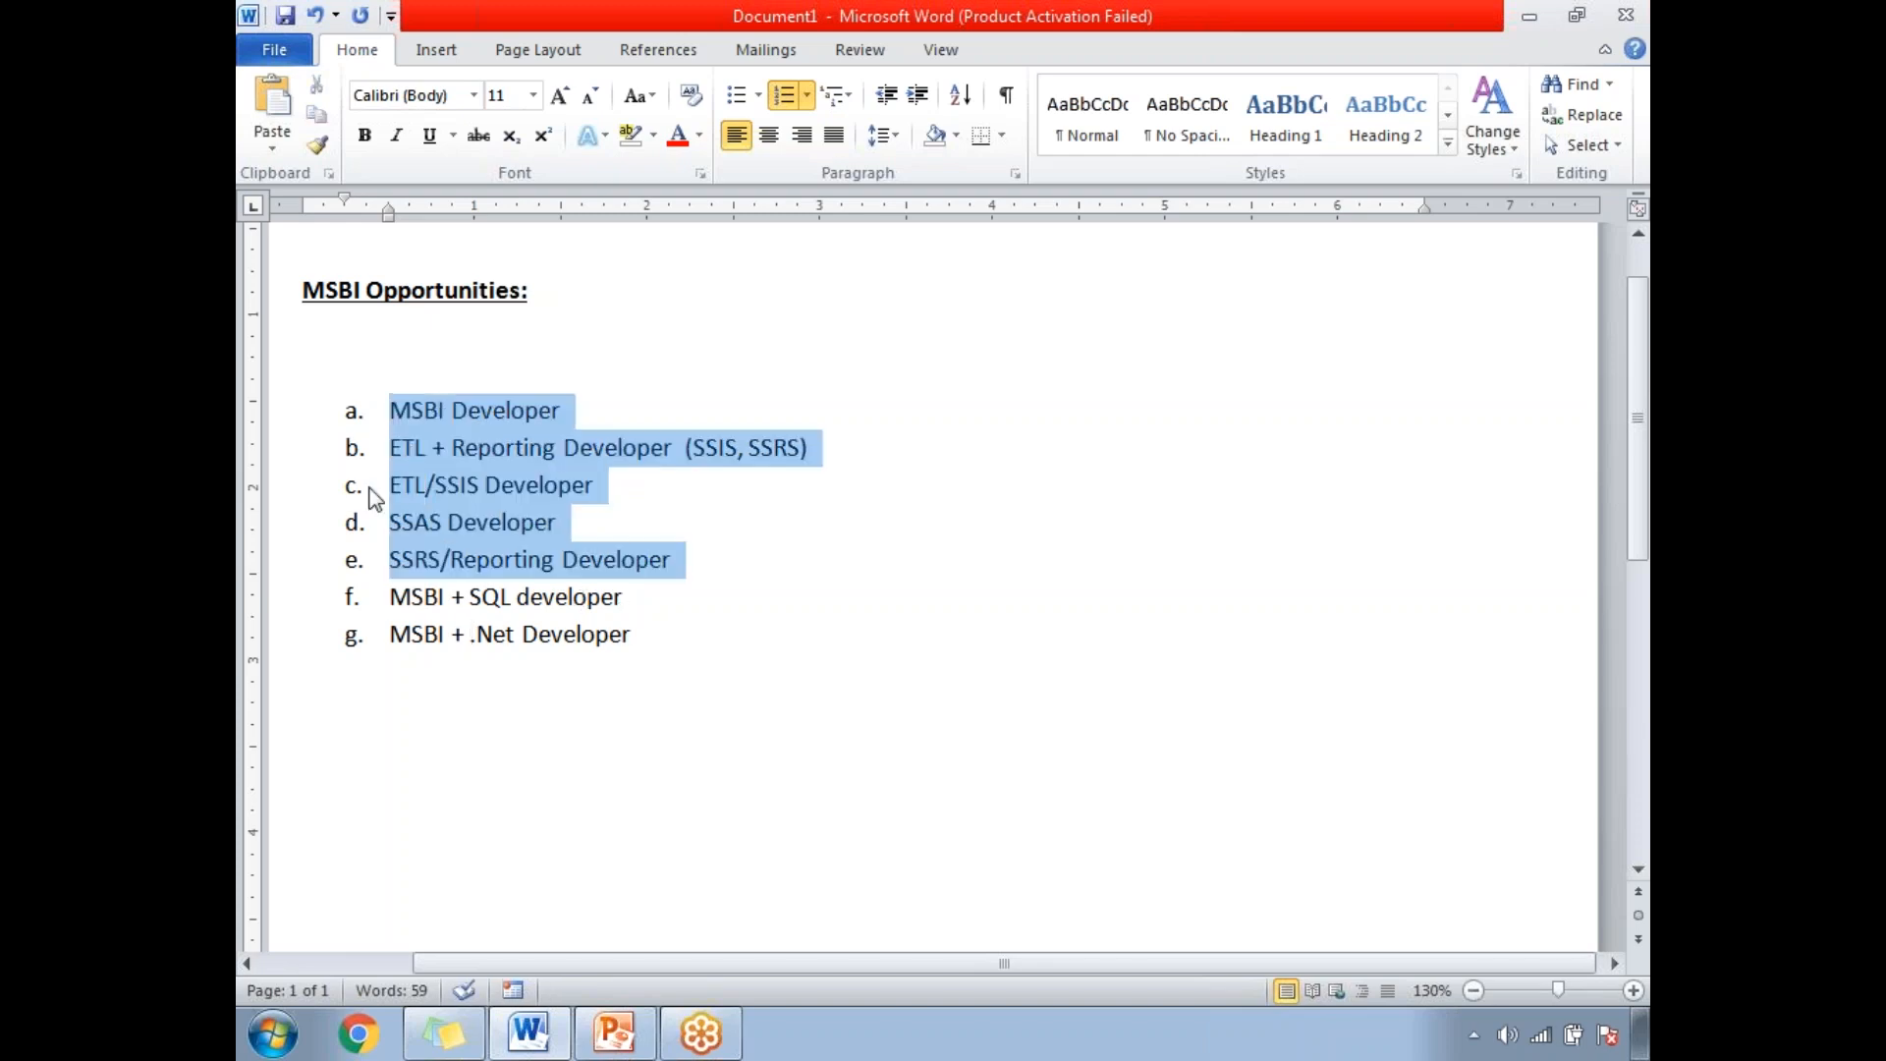
{"action": "left_click", "coordinate": [648, 634]}
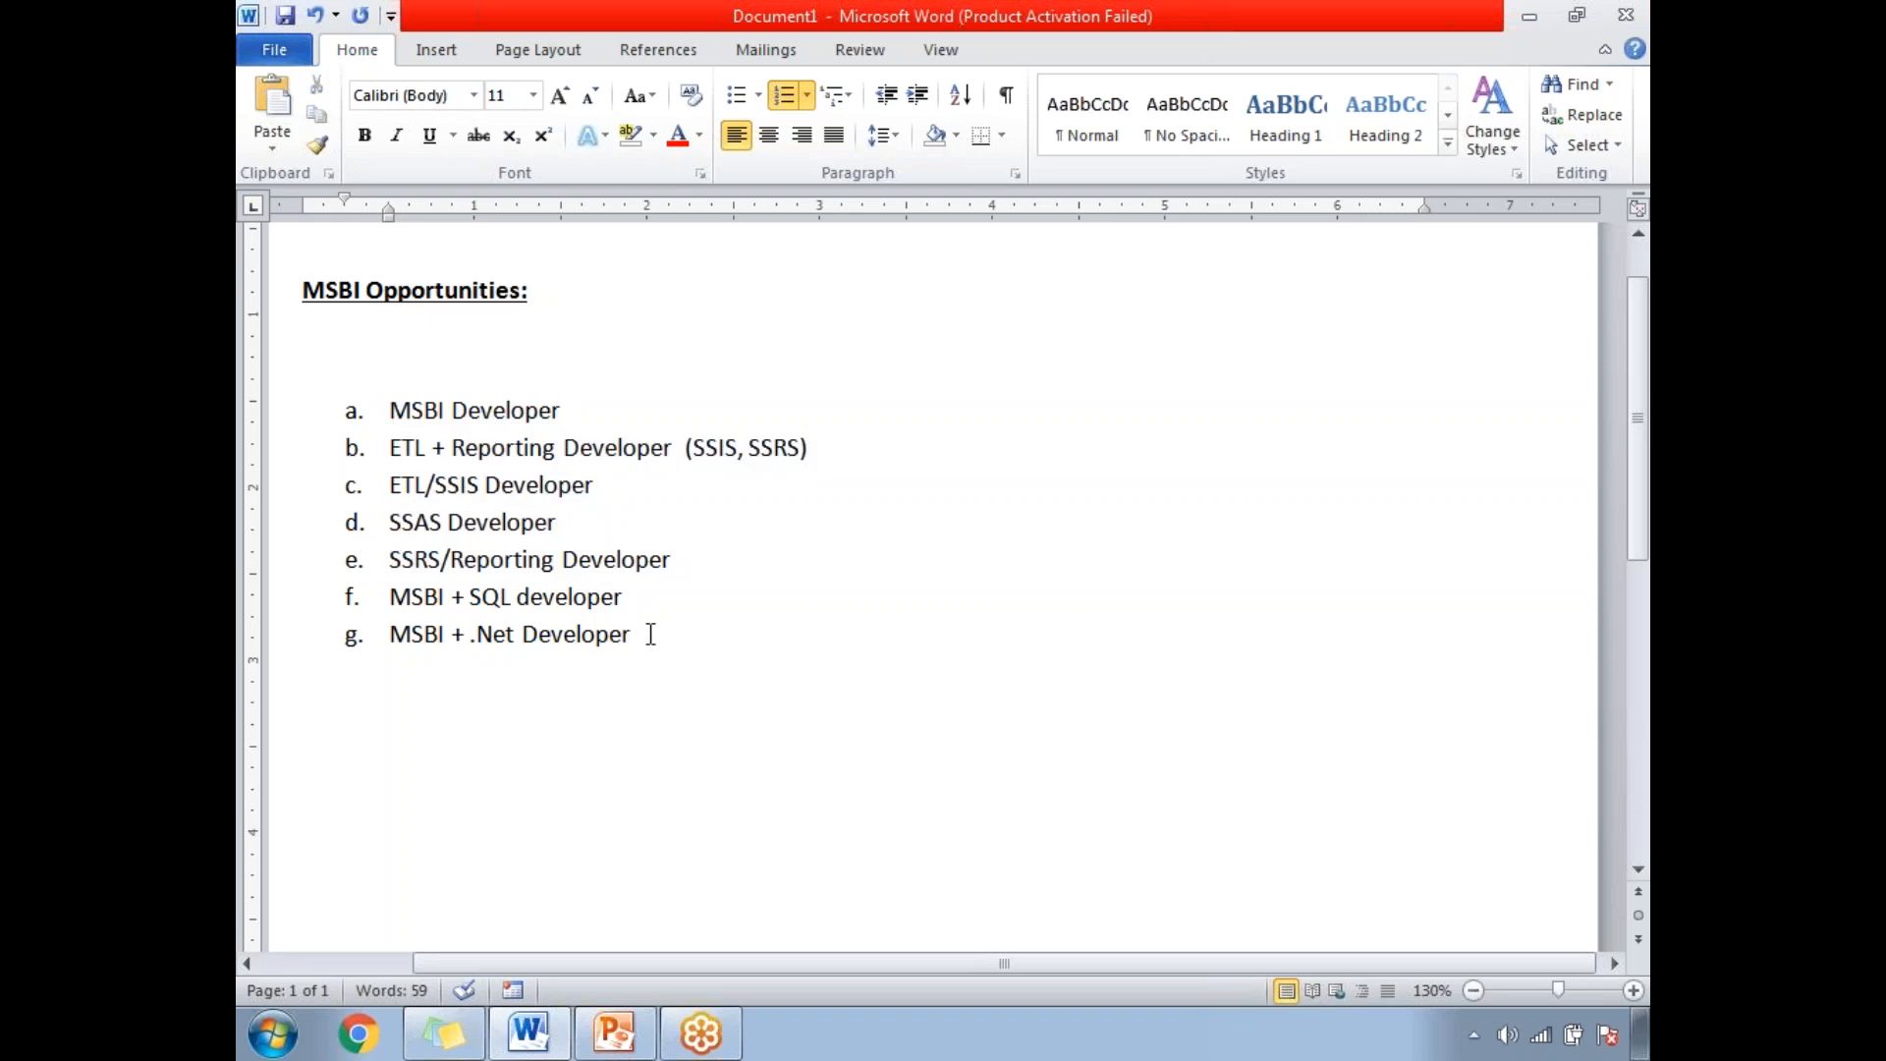
{"action": "mouse_move", "coordinate": [1497, 538]}
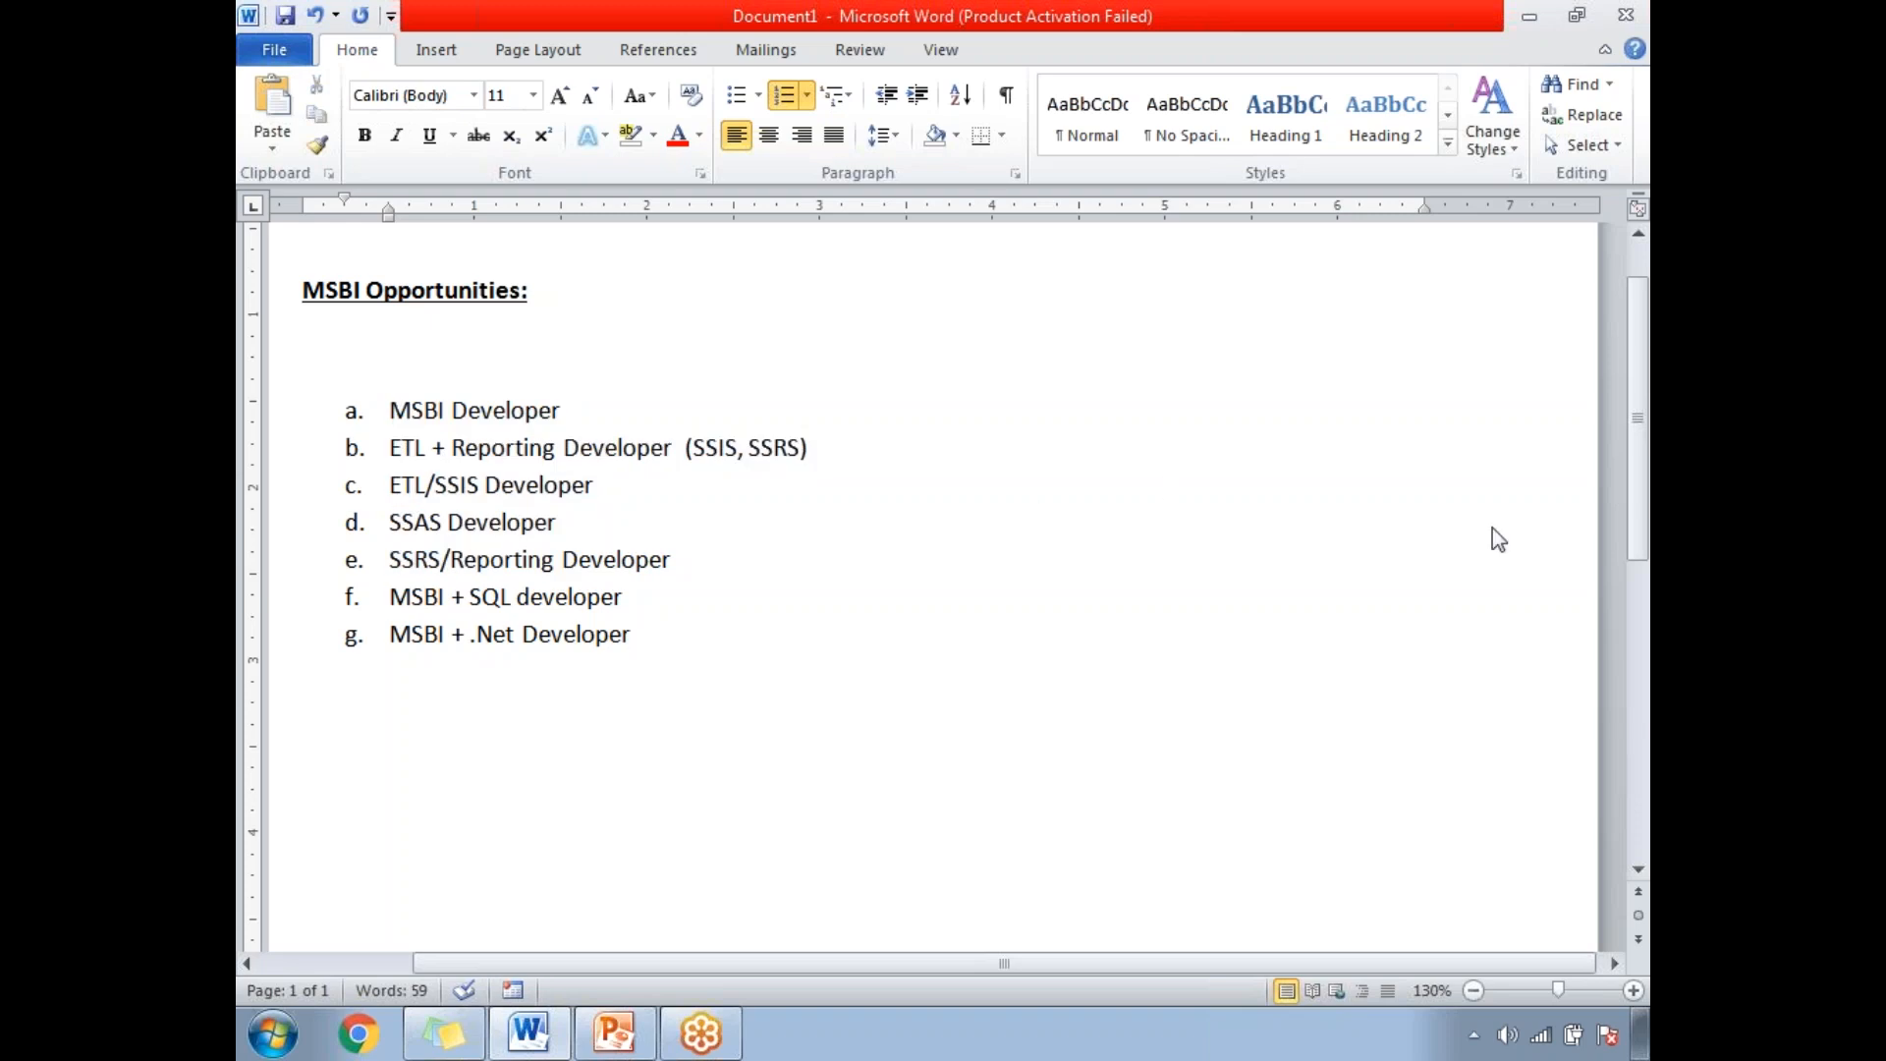
{"action": "scroll", "scroll_direction": "down", "scroll_amount": 3}
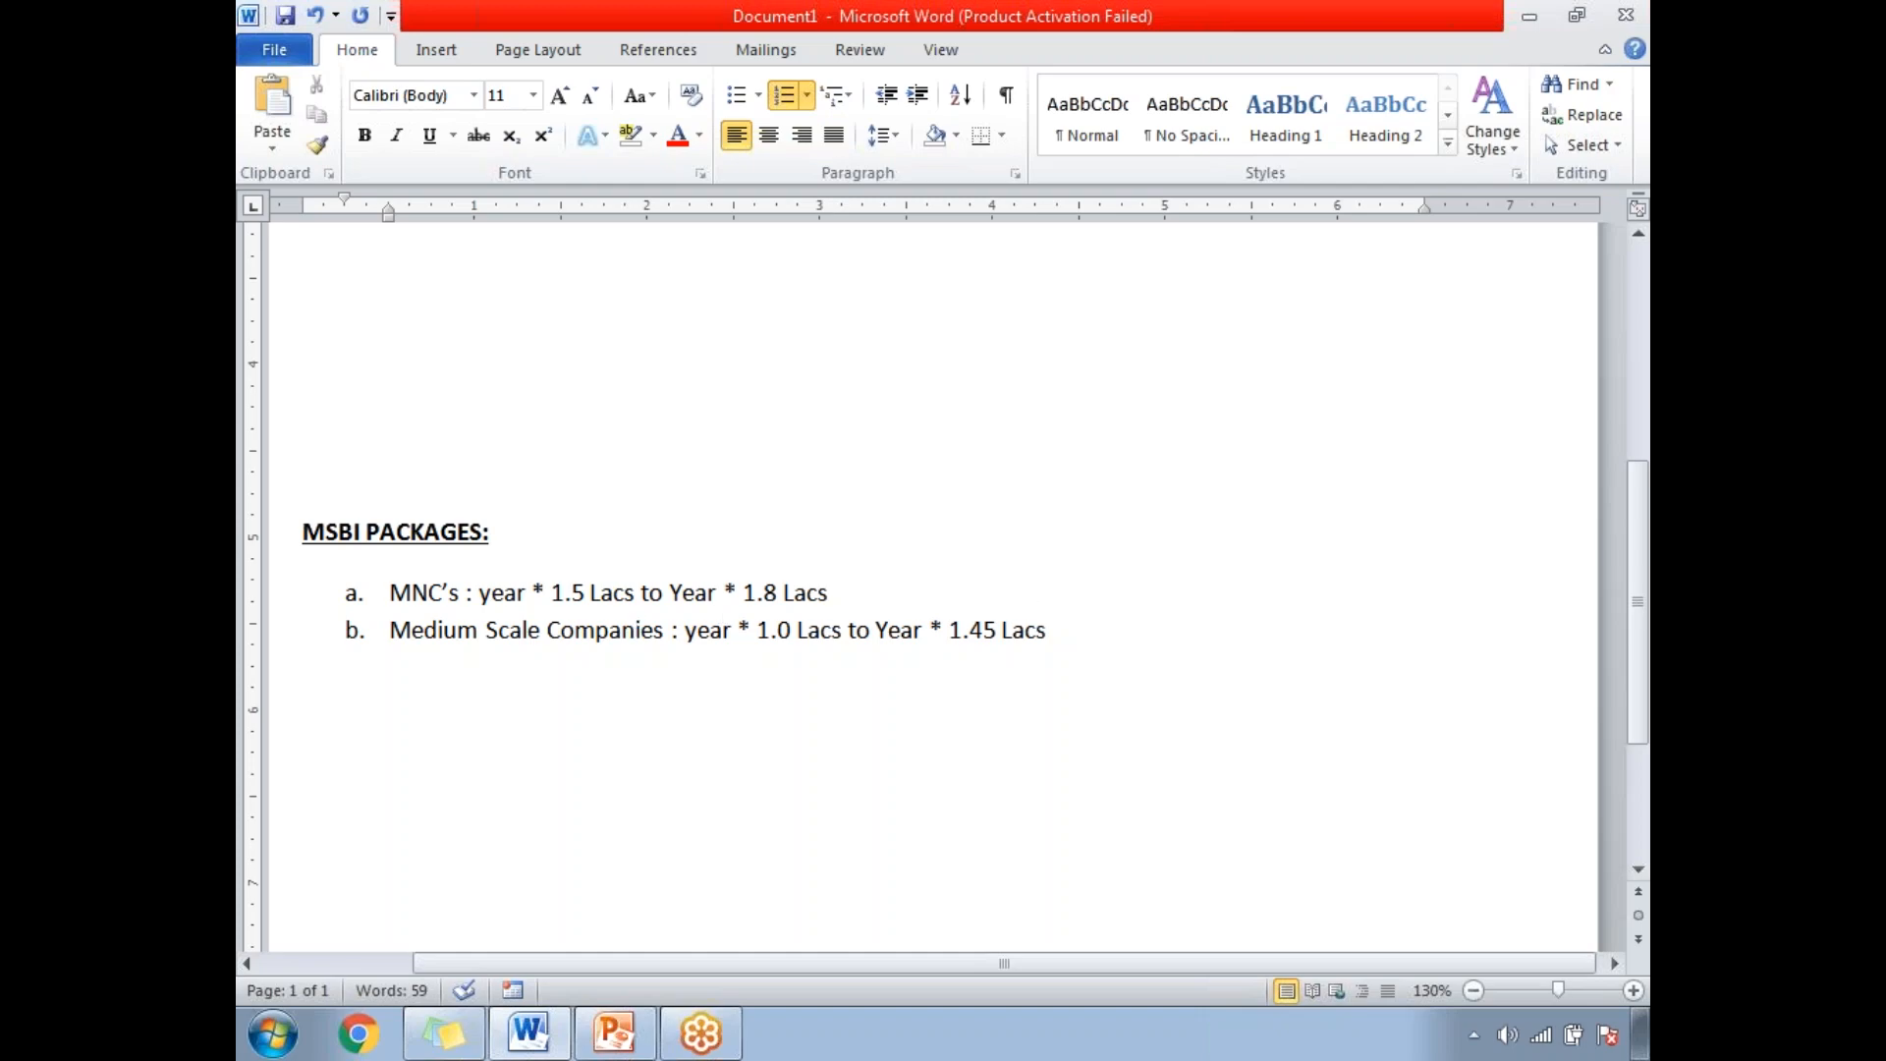
{"action": "mouse_move", "coordinate": [1016, 634]}
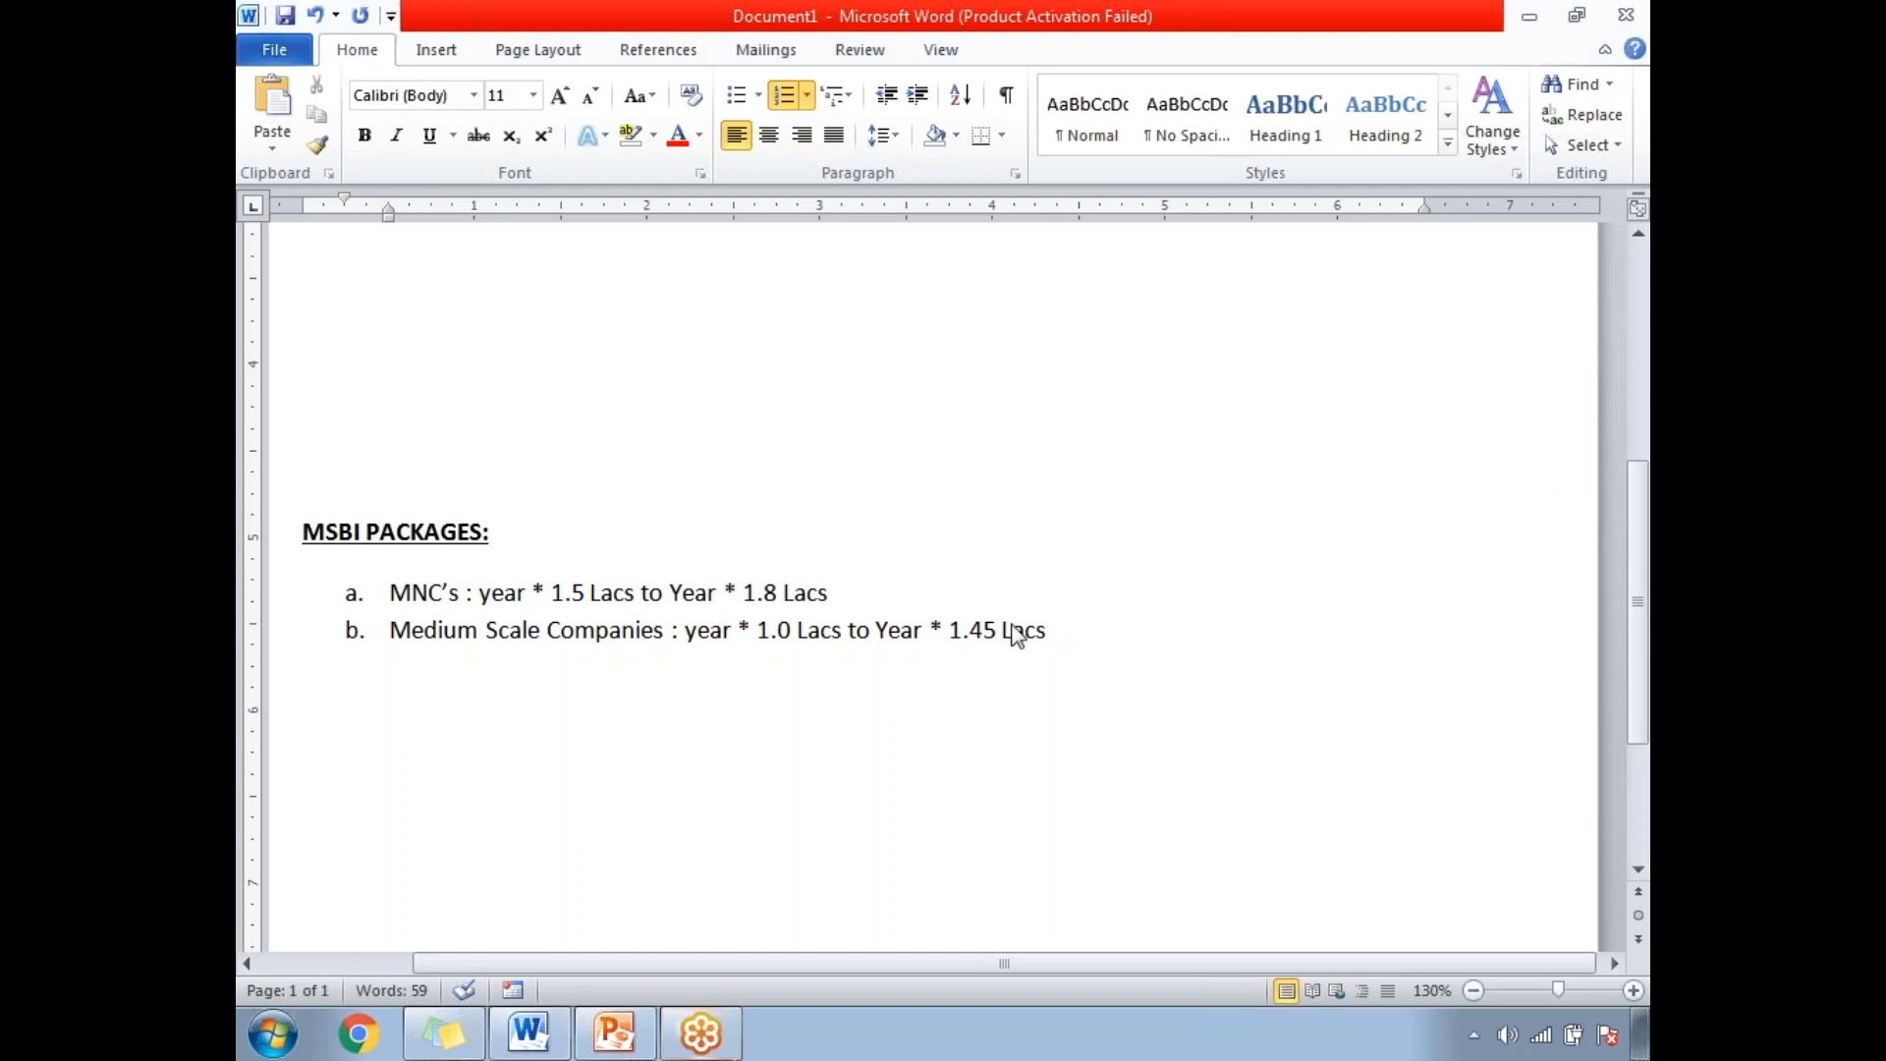